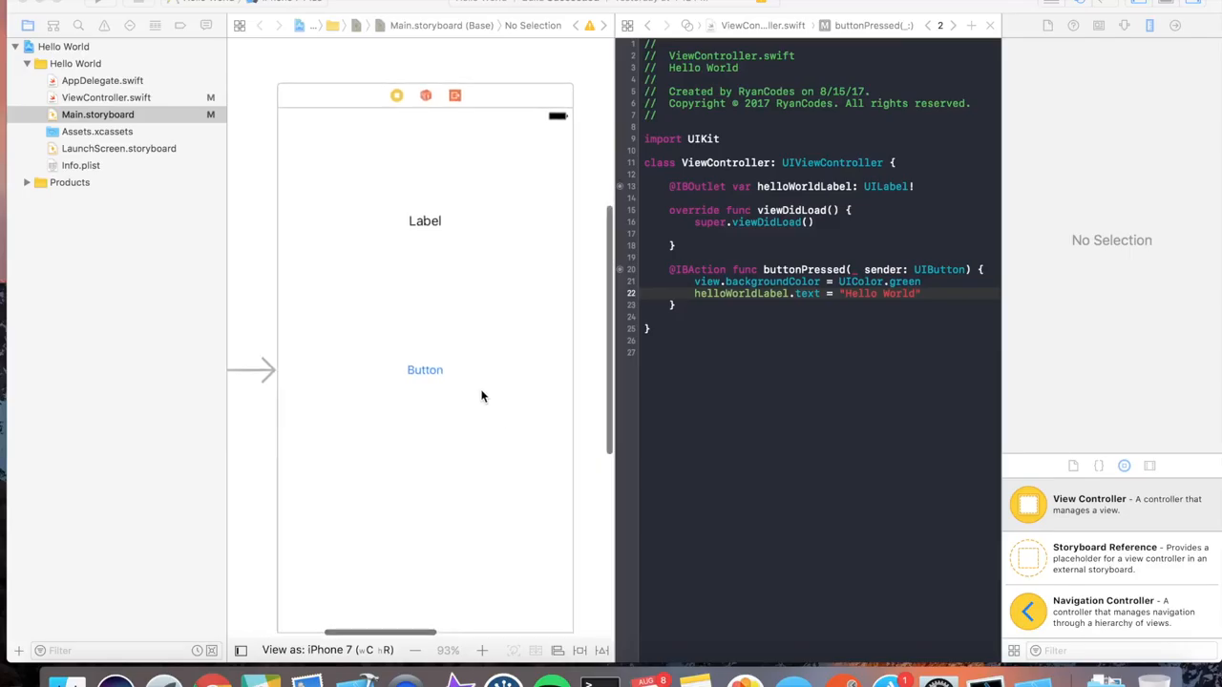
mouse_move(373, 348)
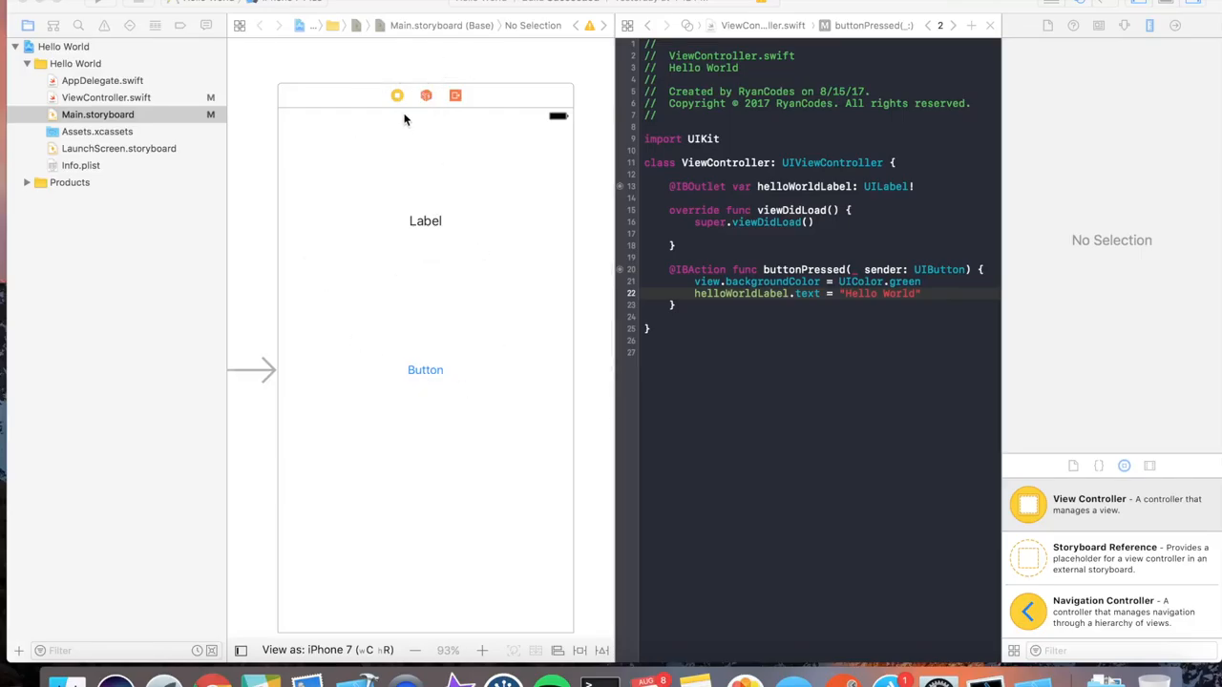
- Select the main View Controller scene in the storyboard
click(397, 96)
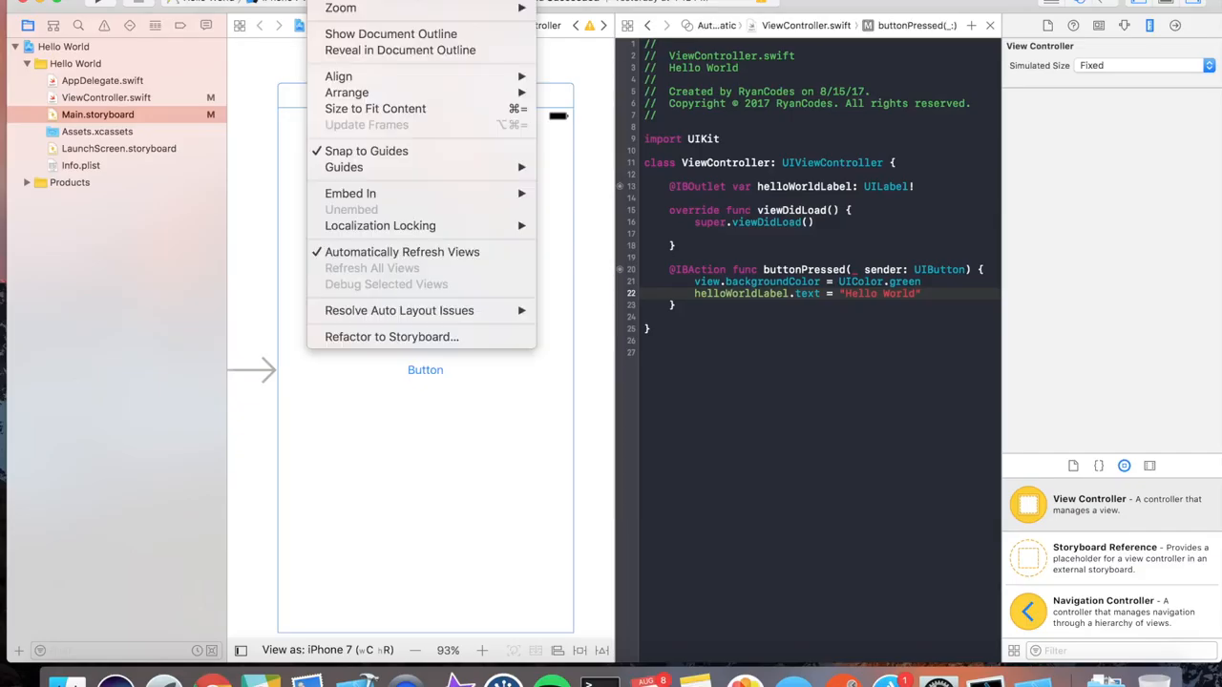
mouse_move(367, 151)
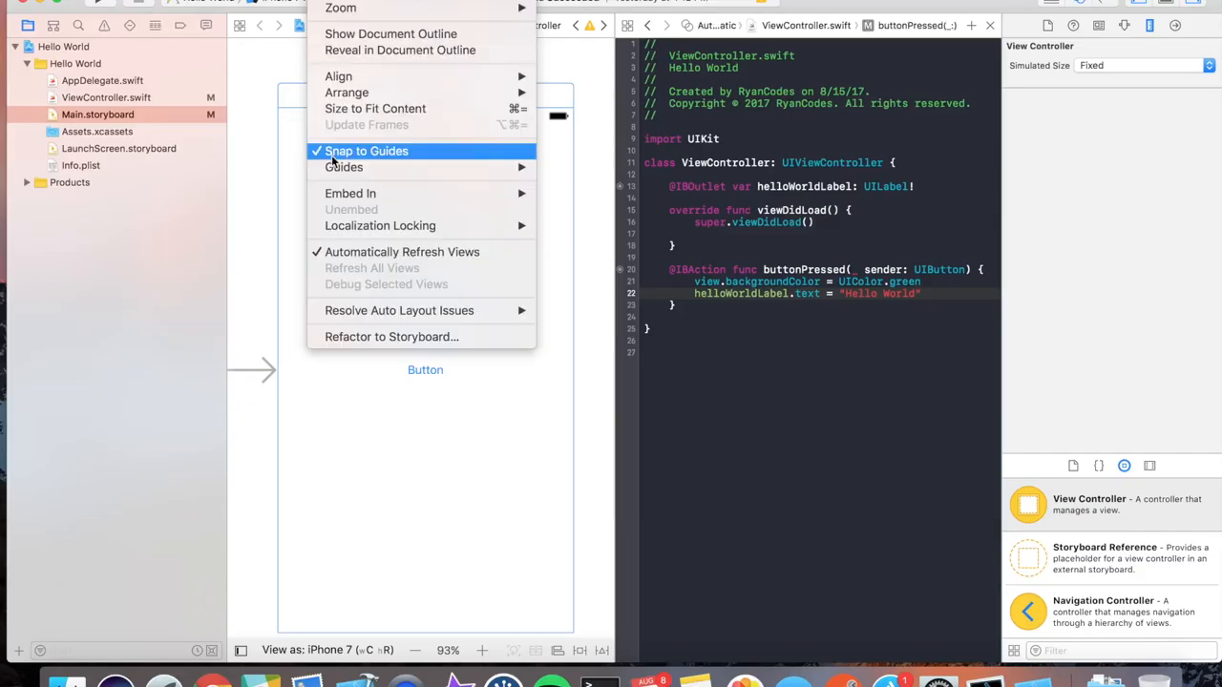
mouse_move(351, 193)
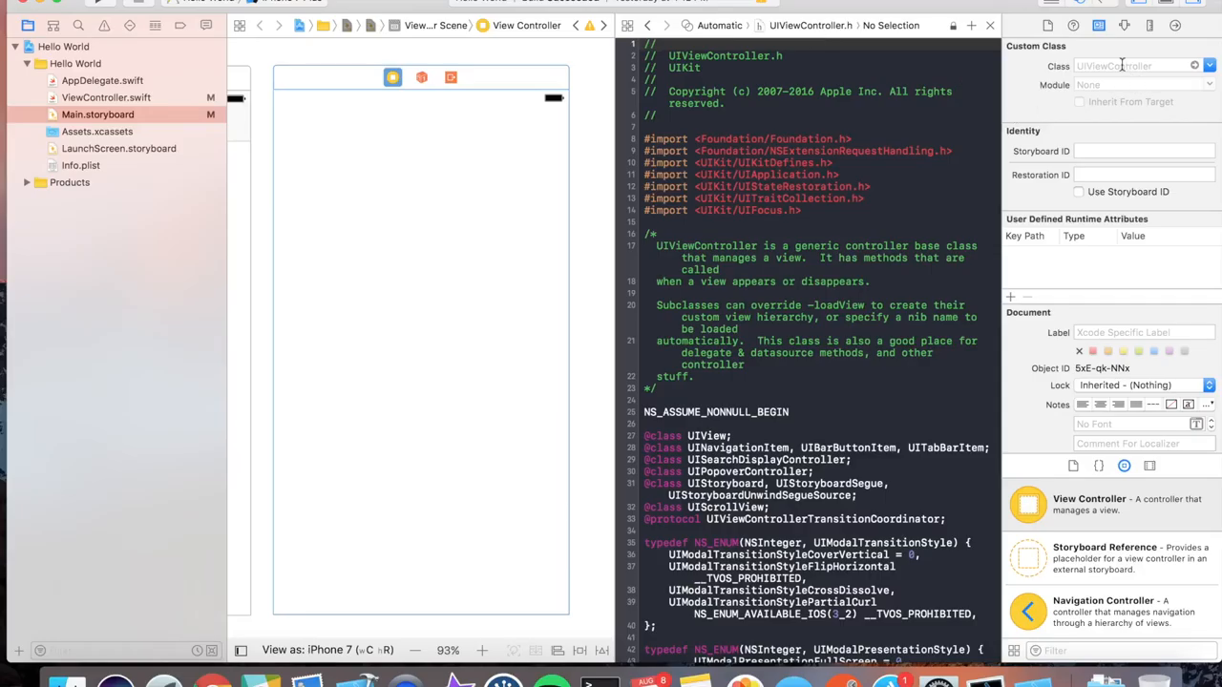
- Create a Cocoa Touch Class named DetailViewController, subclassing UIViewController, in the Hello World project
right_click(106, 97)
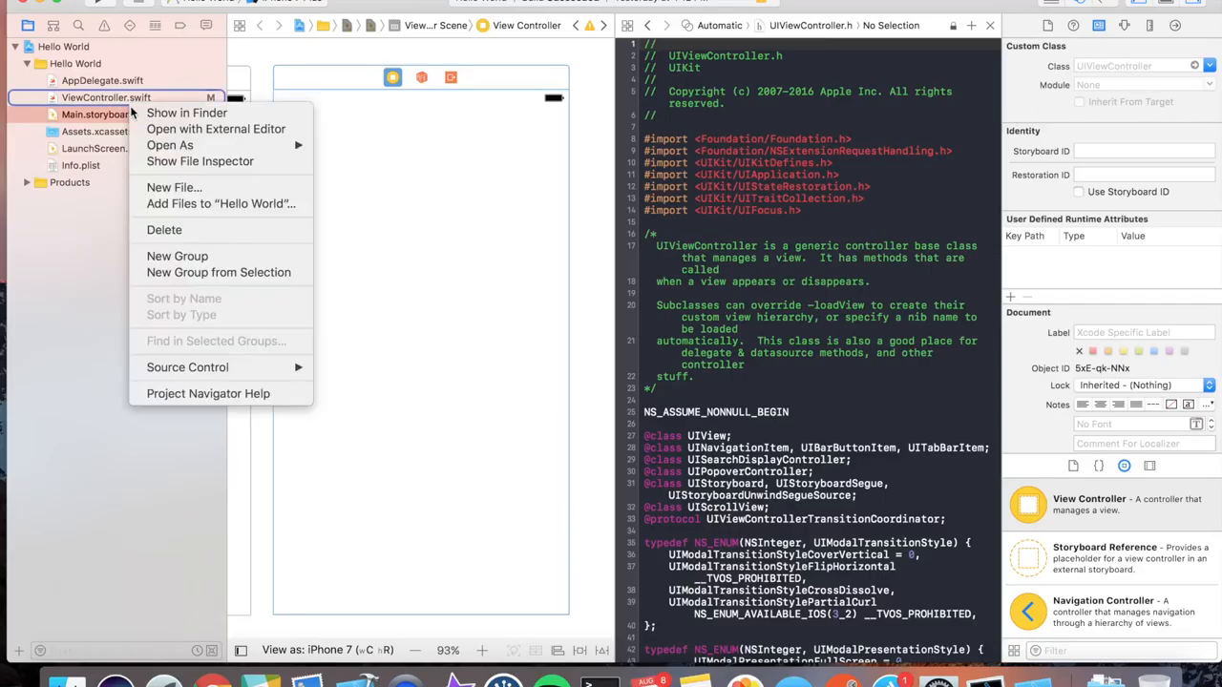
mouse_move(173, 187)
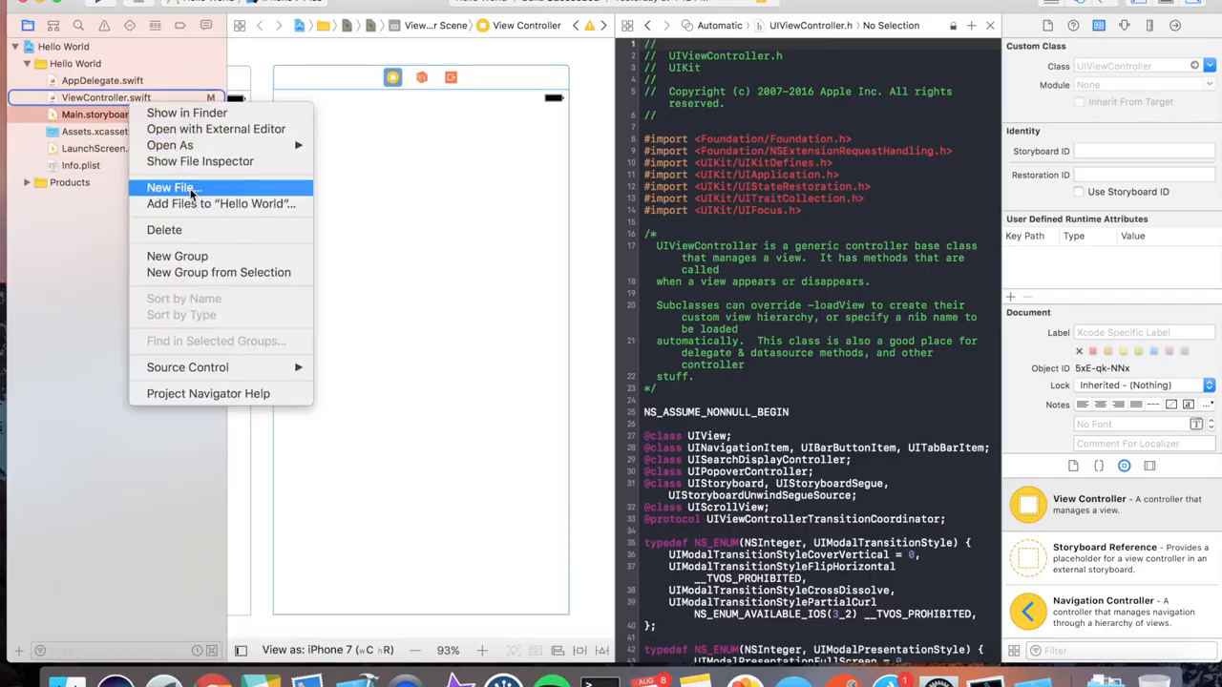
click(171, 187)
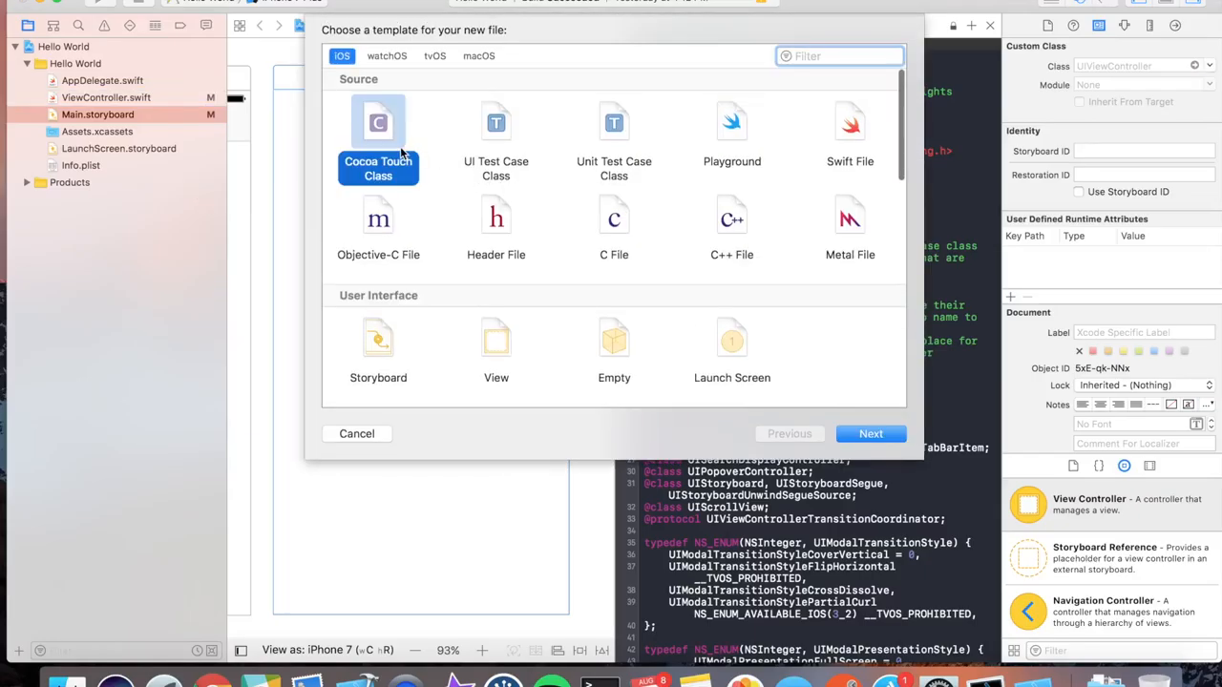
click(871, 434)
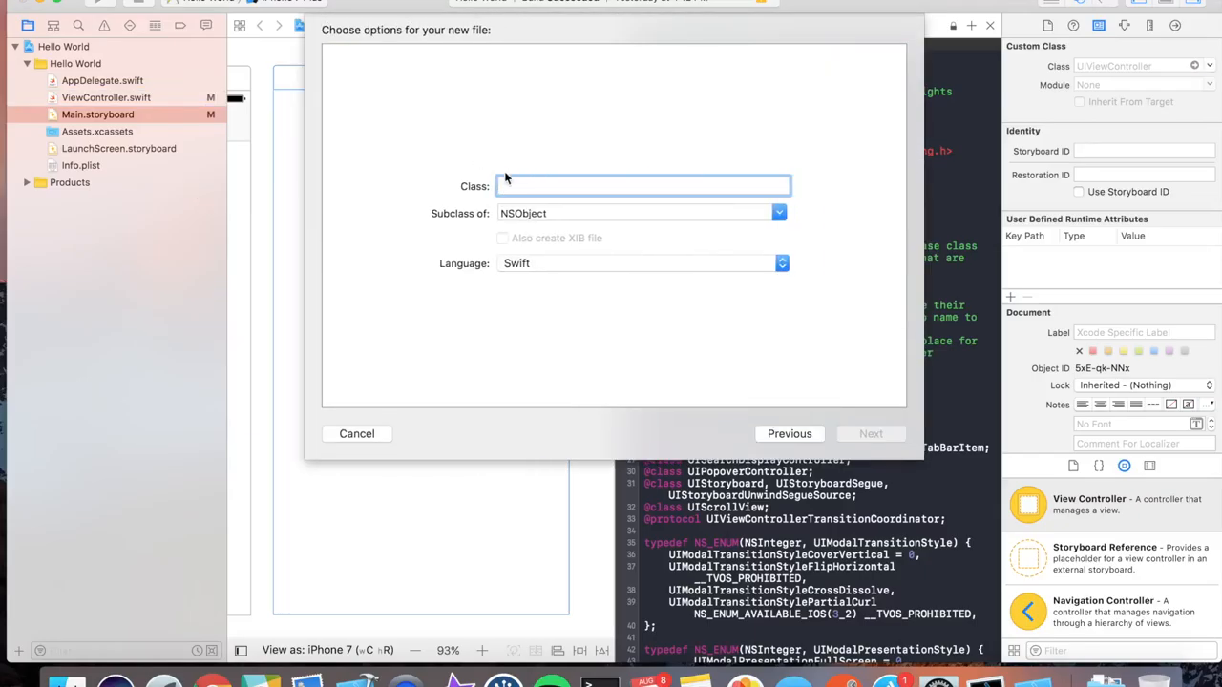
text(DetailViewController)
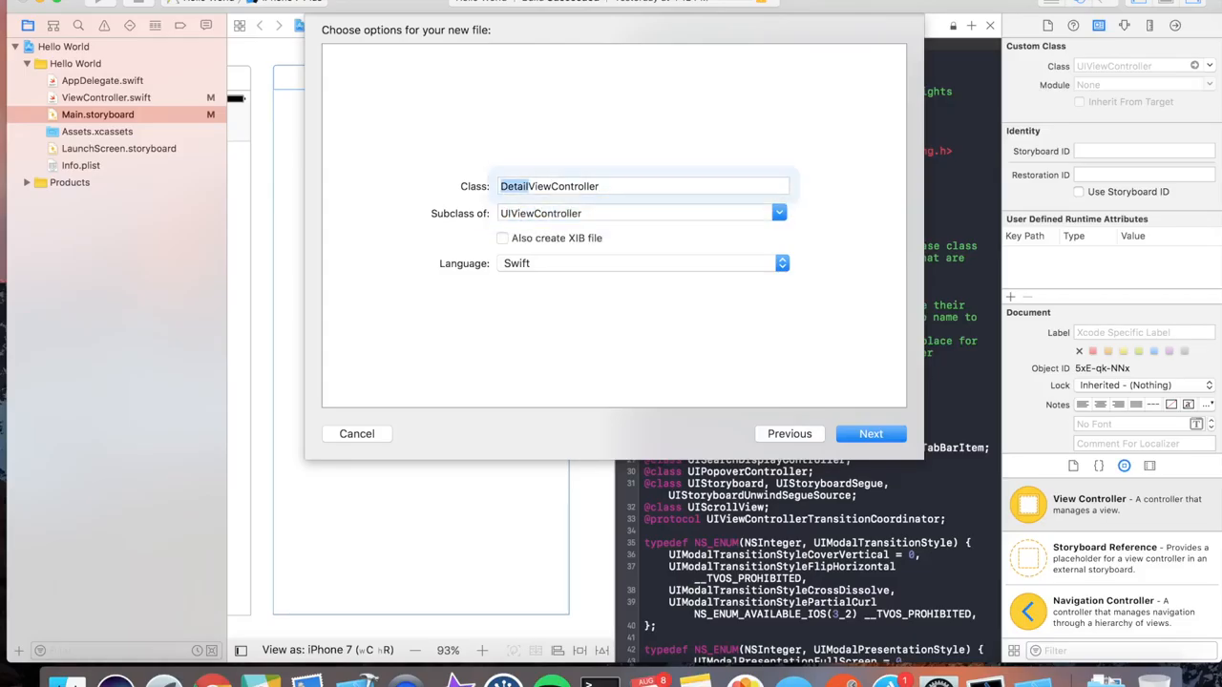
click(870, 434)
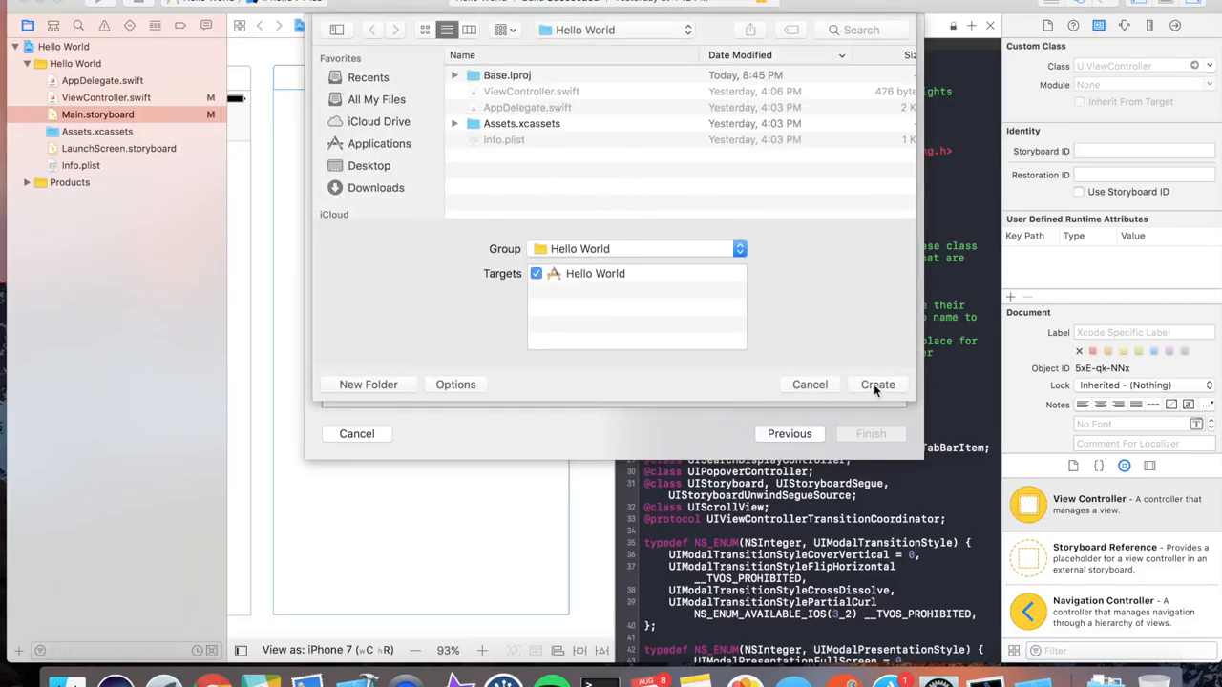
click(877, 383)
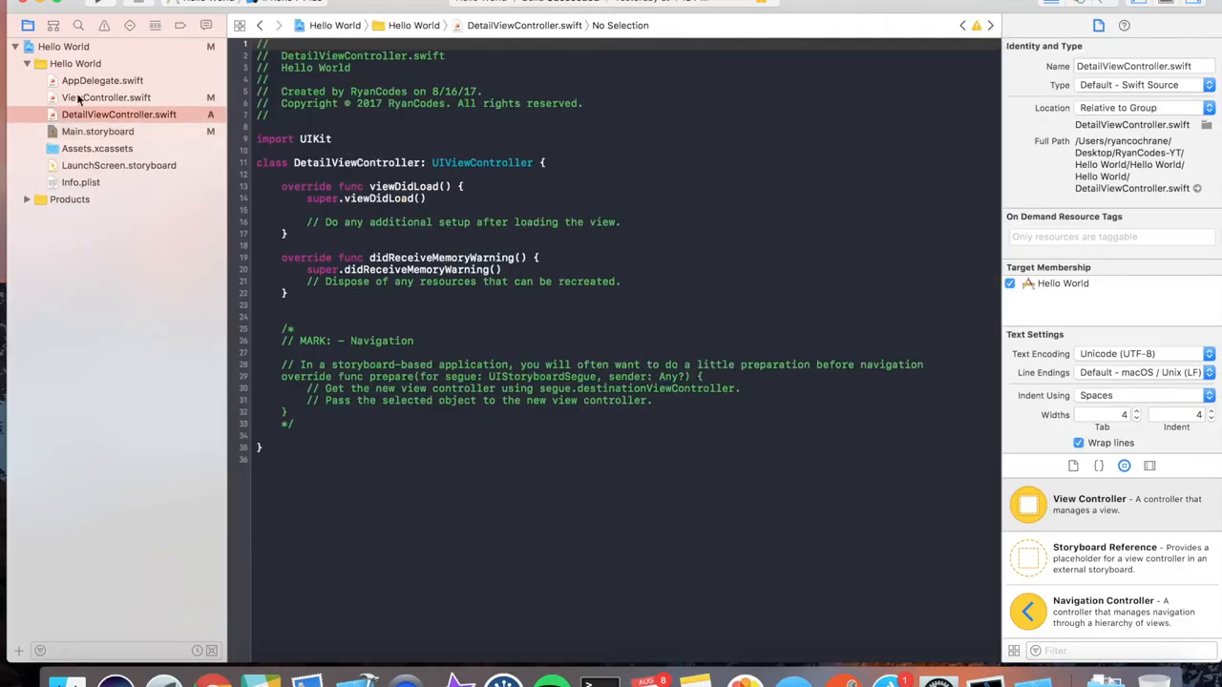
- In Main.storyboard, set the new scene's class to DetailViewController
click(99, 130)
text(Detail)
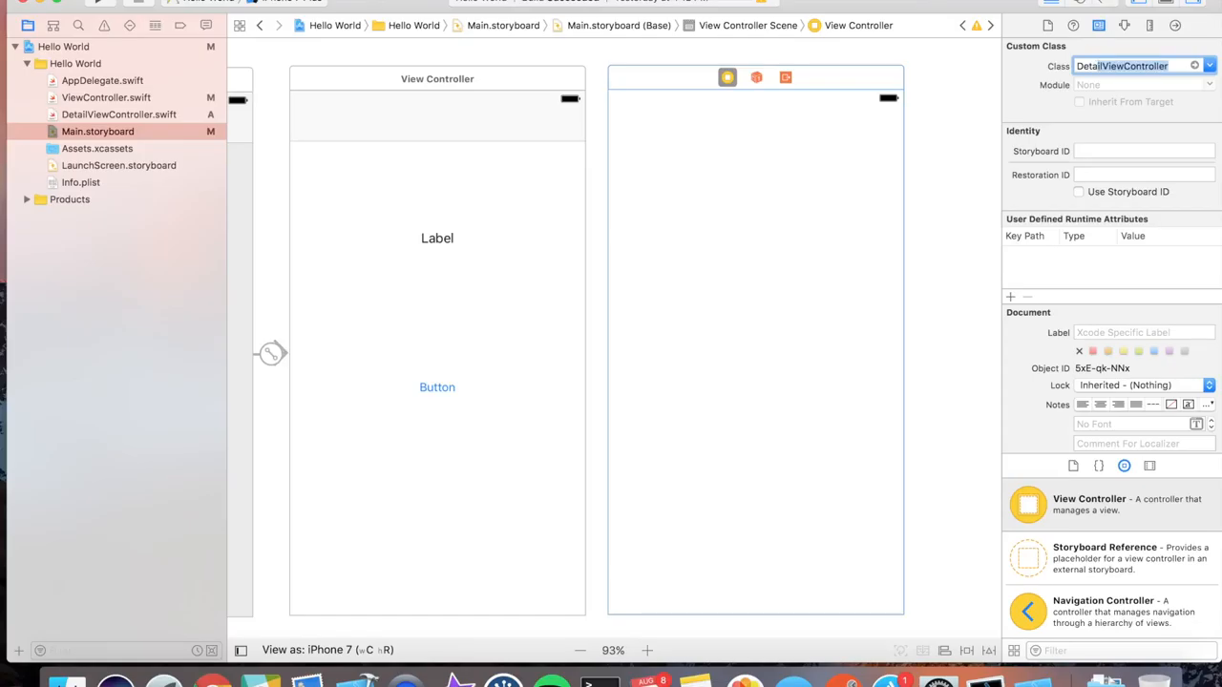
click(1081, 101)
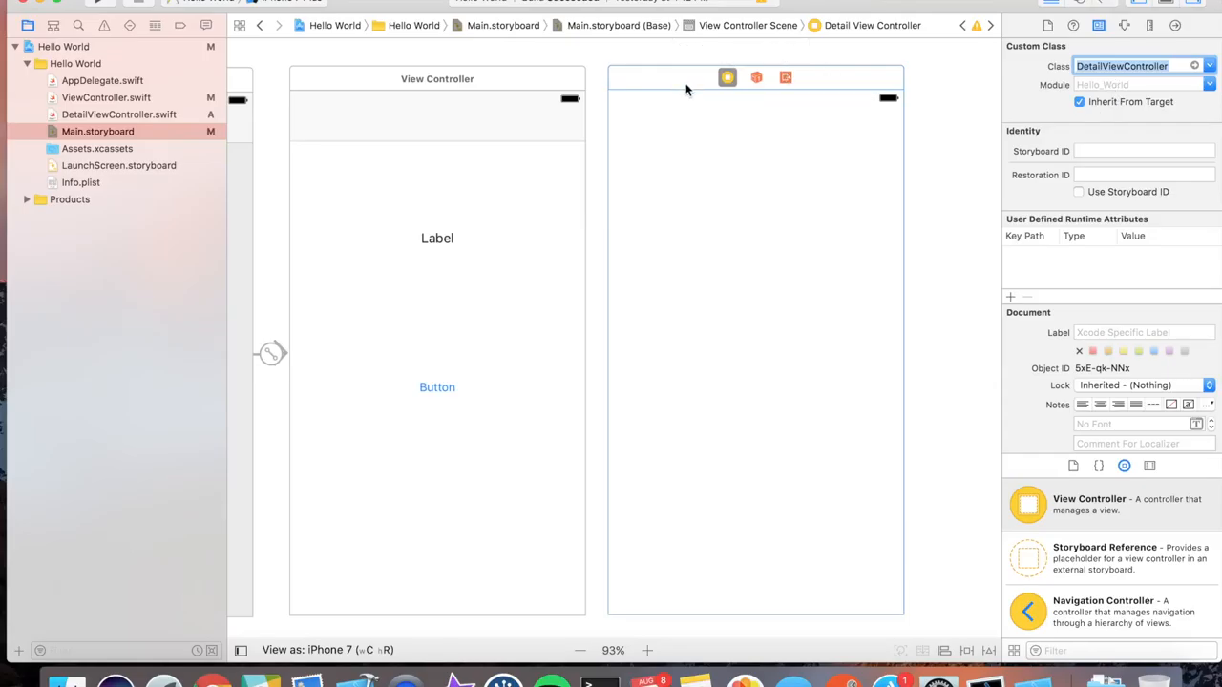
mouse_move(492, 99)
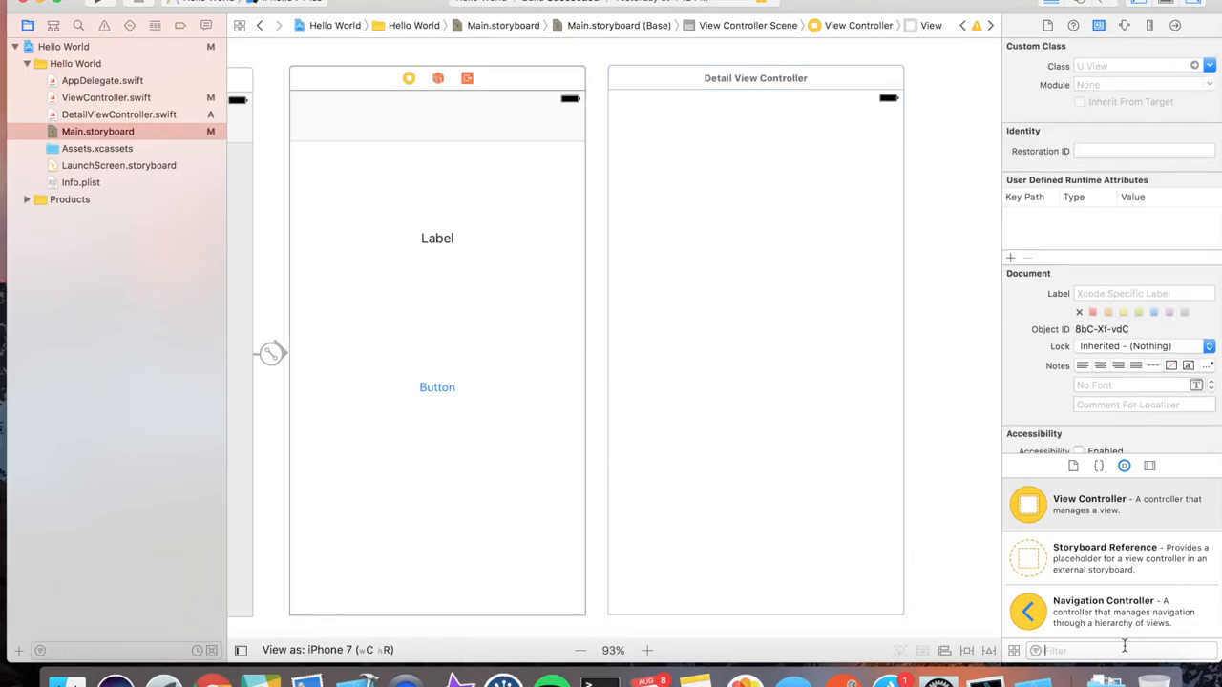
- Add a button titled Push Me to the main view and place it above the label
text(Button)
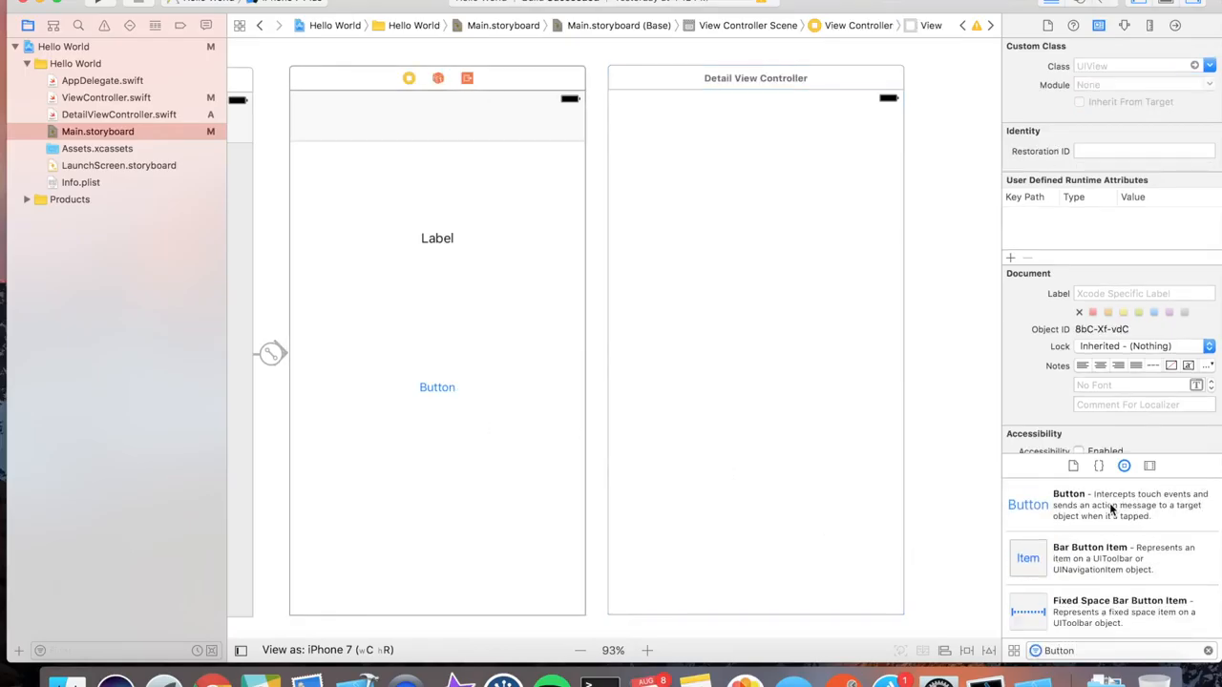
drag(1027, 504, 431, 470)
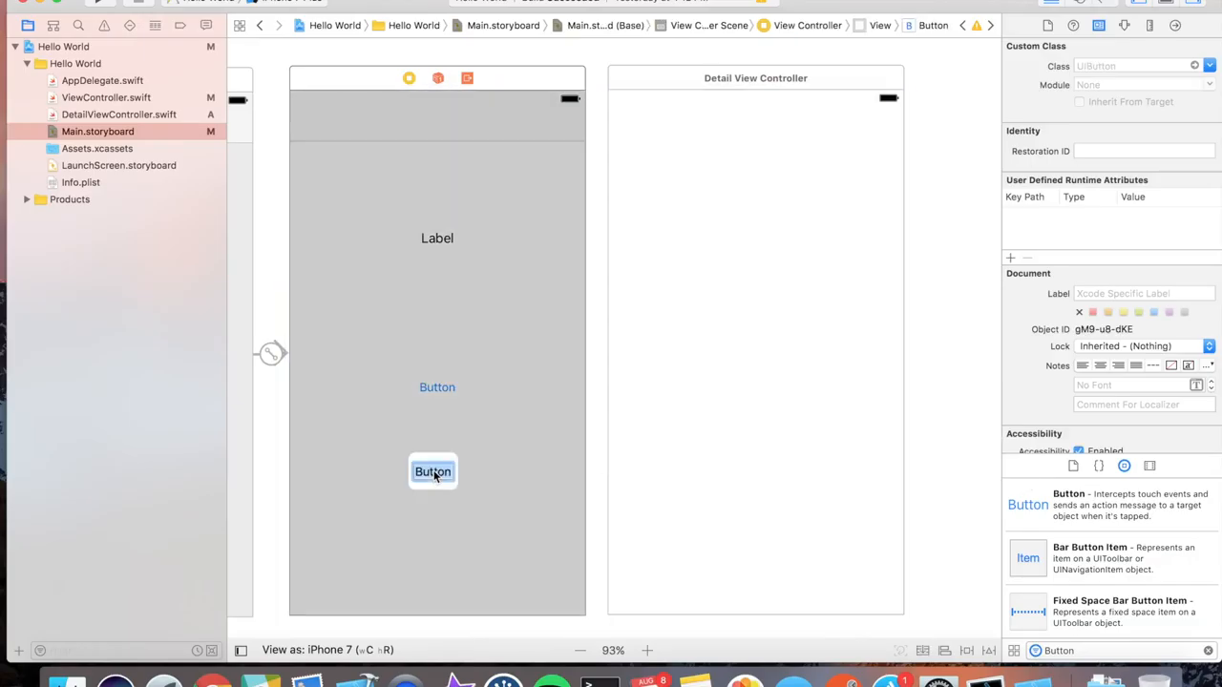
double_click(431, 469)
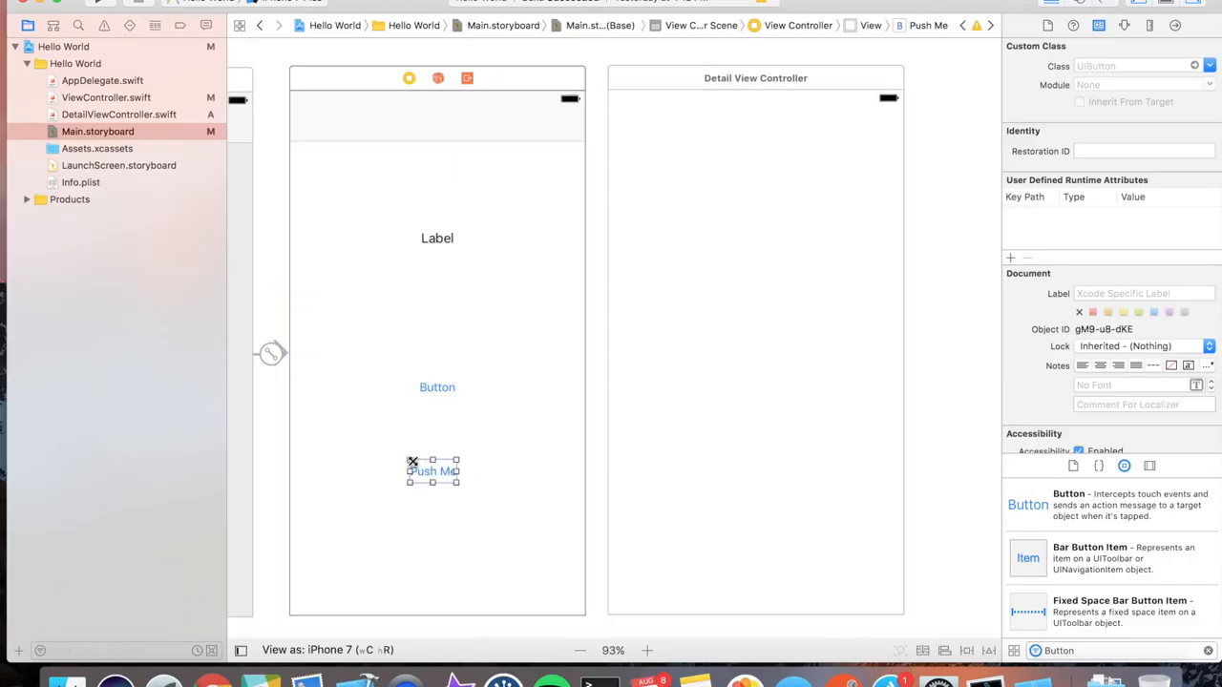
drag(433, 470, 341, 176)
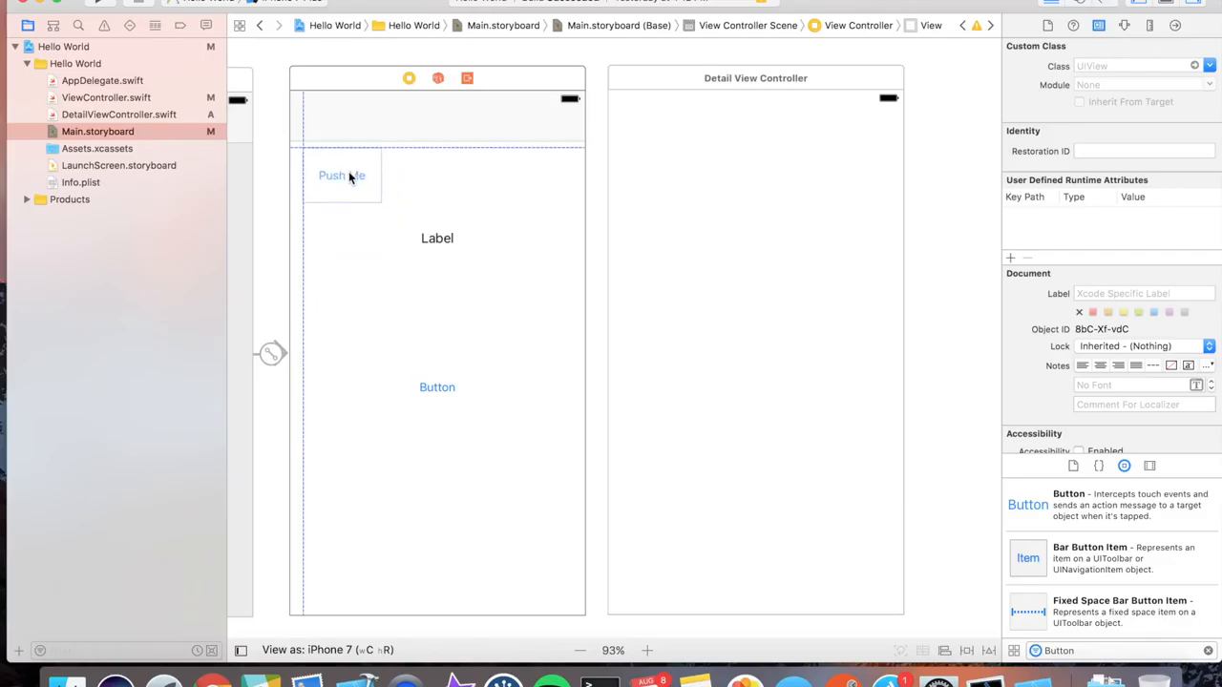
click(341, 176)
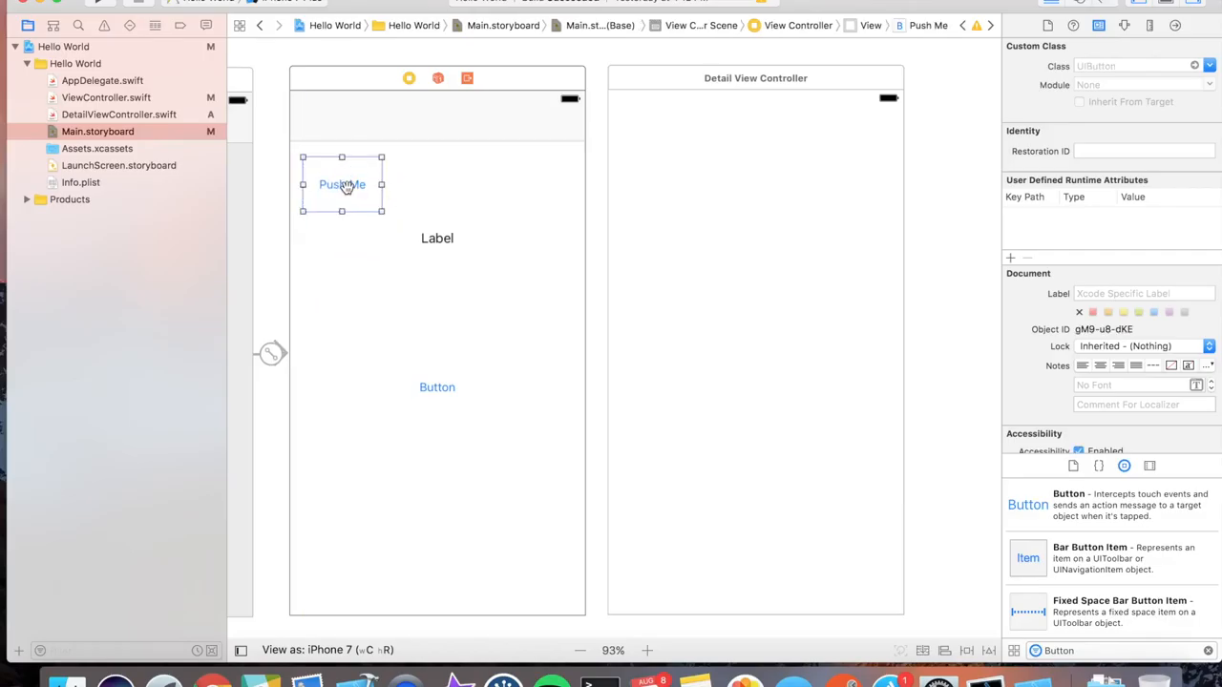
mouse_move(345, 185)
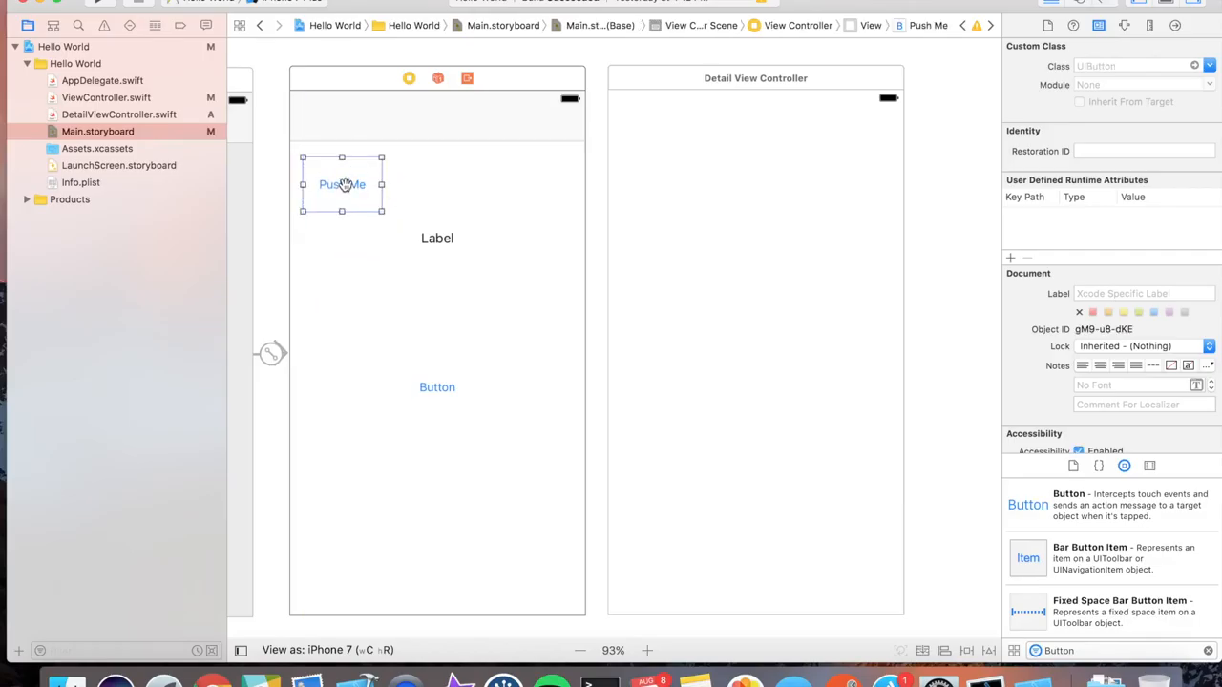
- Connect the Push Me button to the Detail View Controller with a Show segue
drag(342, 184, 714, 249)
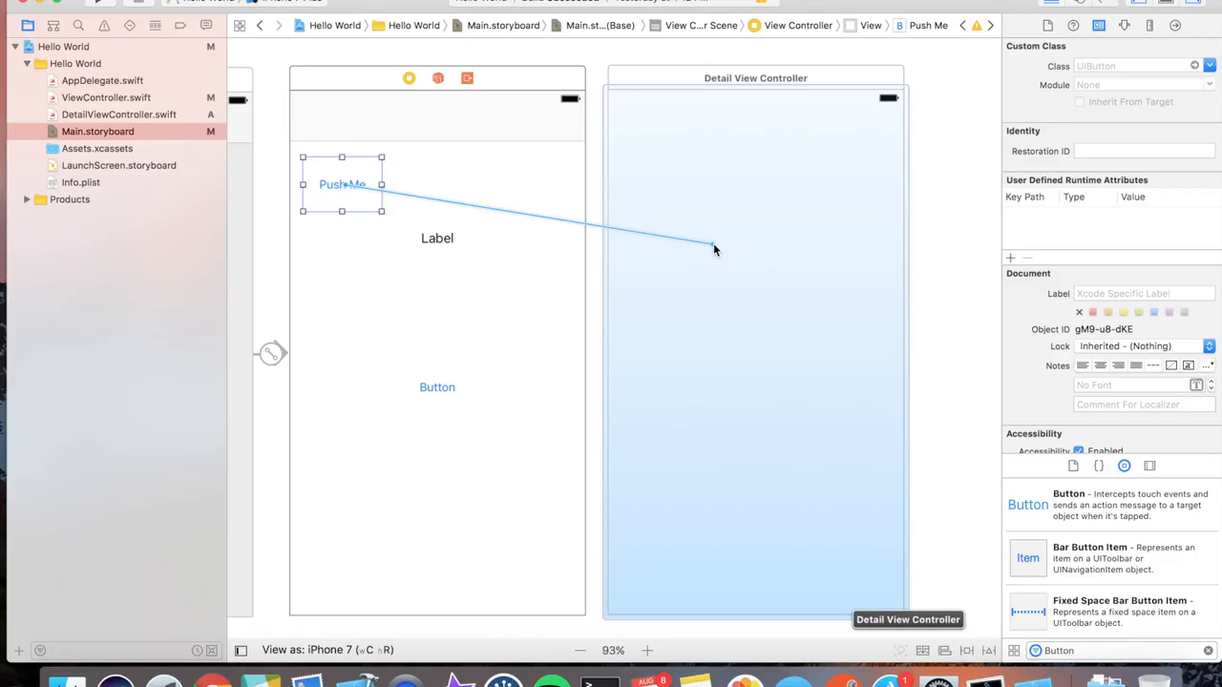
click(710, 248)
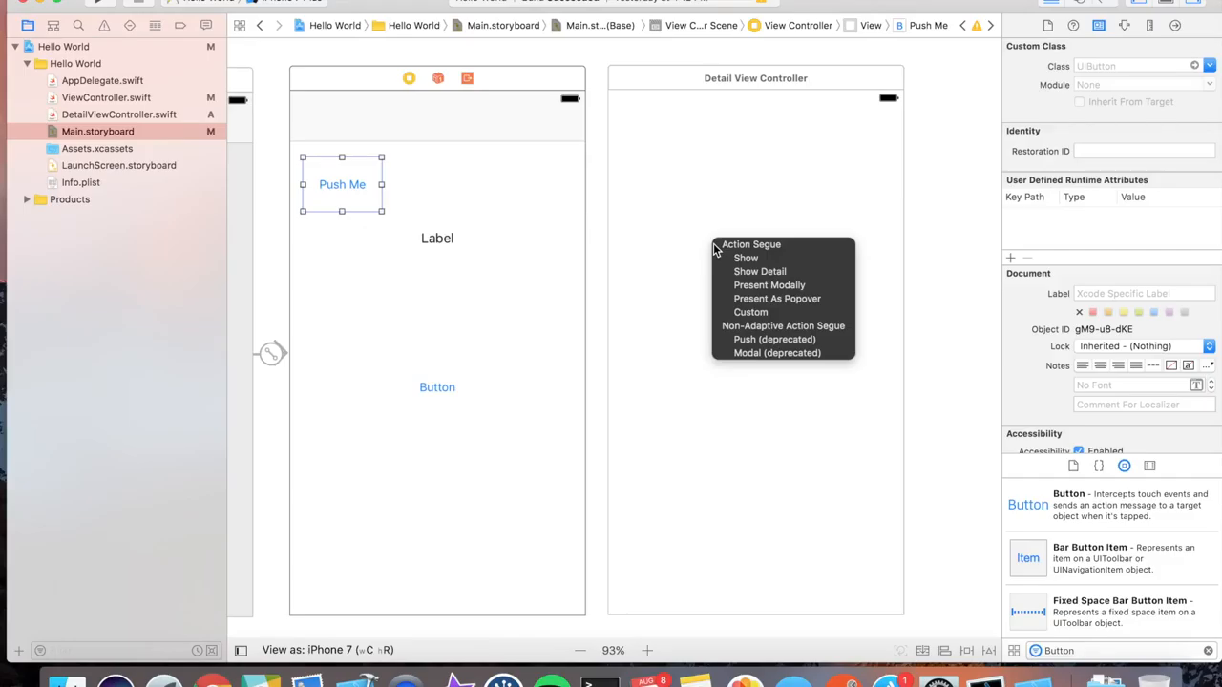
mouse_move(745, 257)
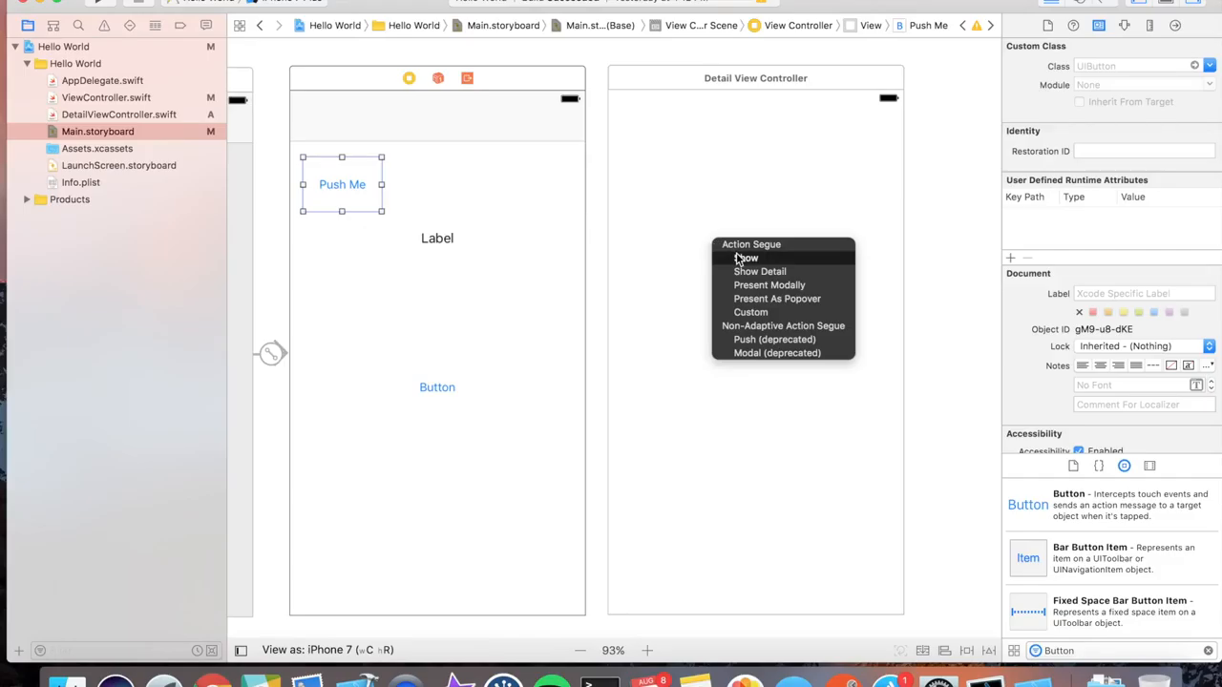
click(737, 259)
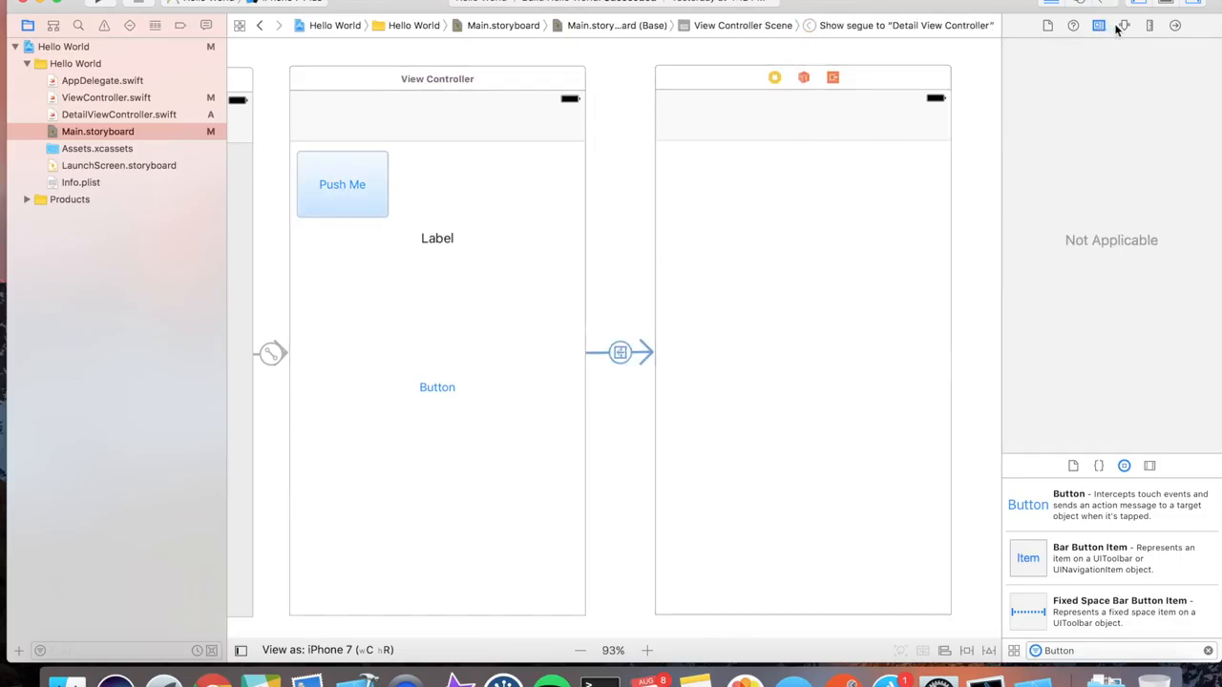
- Set the segue's Identifier to detailSegue in the Attributes Inspector
click(1122, 25)
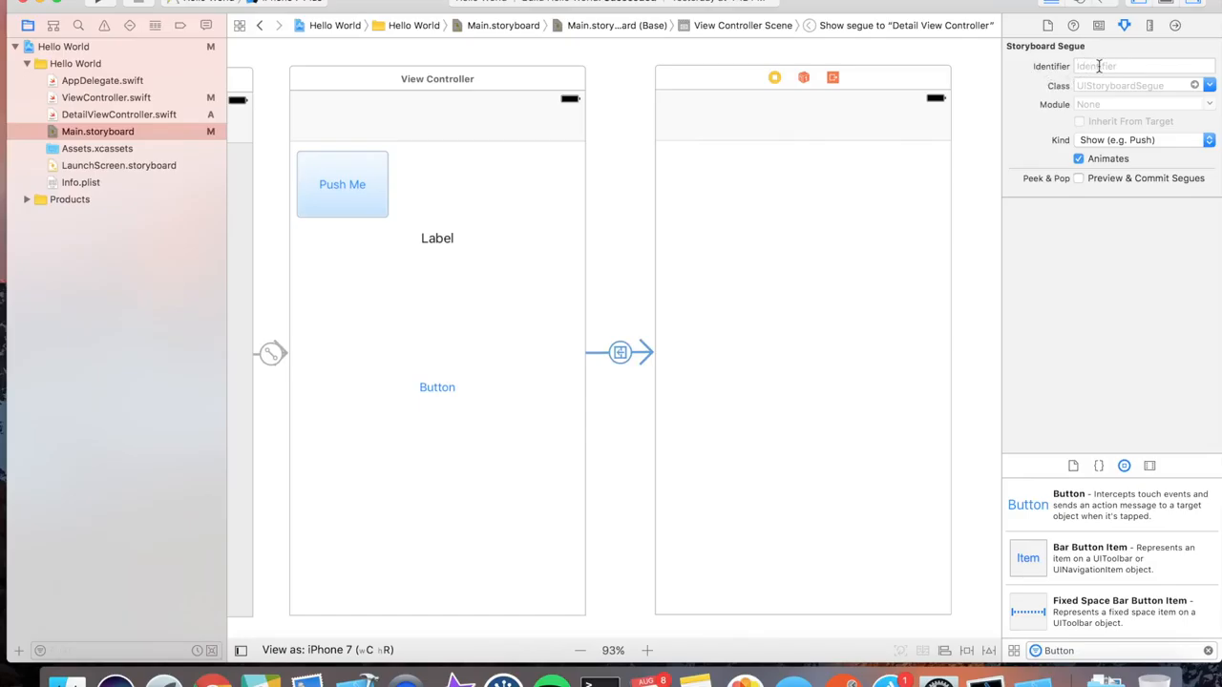
click(1141, 65)
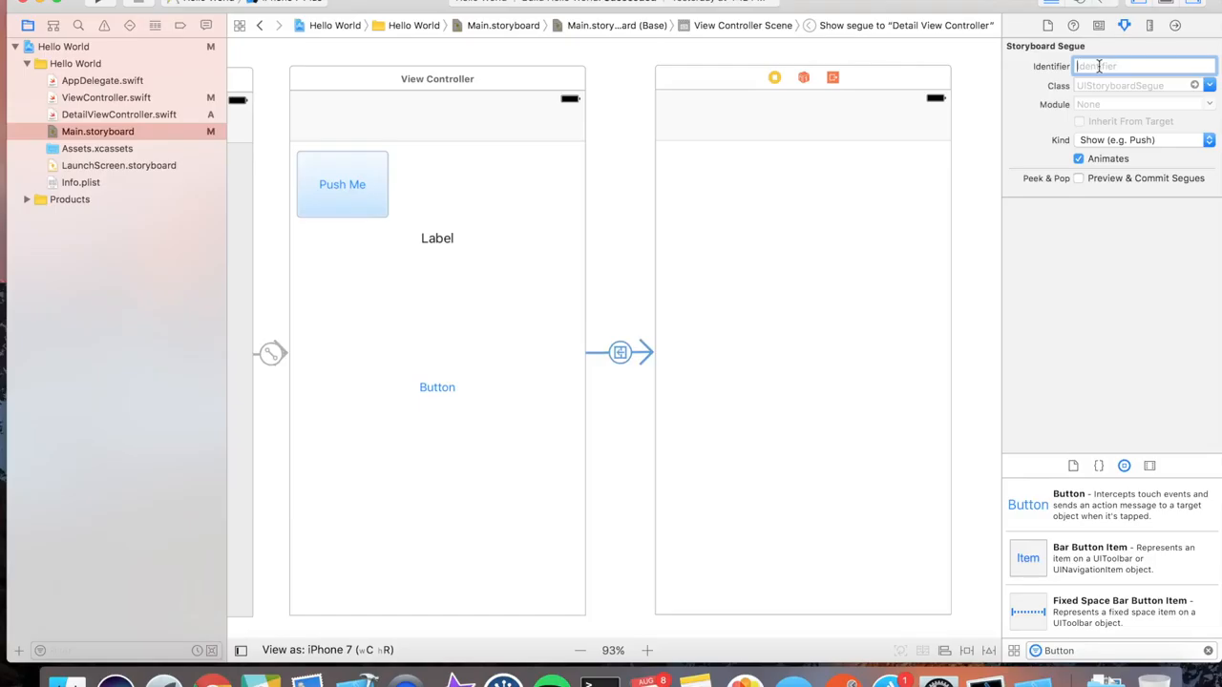
text(detailSegue)
click(1123, 649)
text(label)
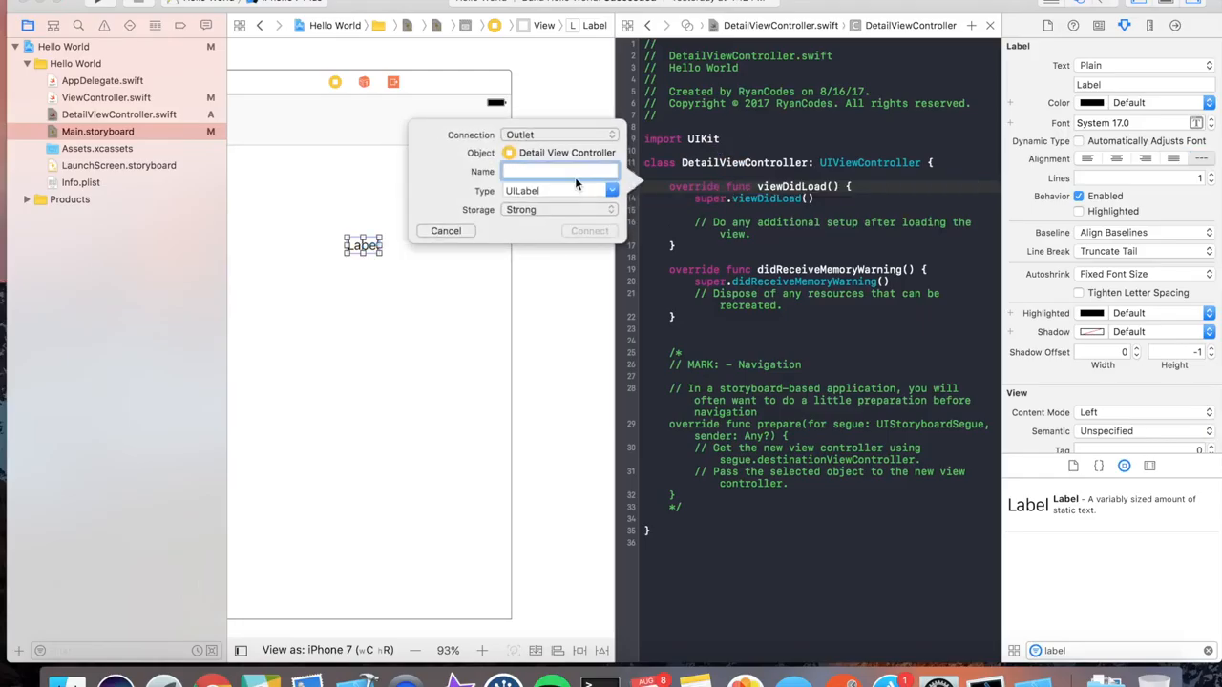
- Name the label's outlet detailLabel and connect it to DetailViewController
text(detailLabel)
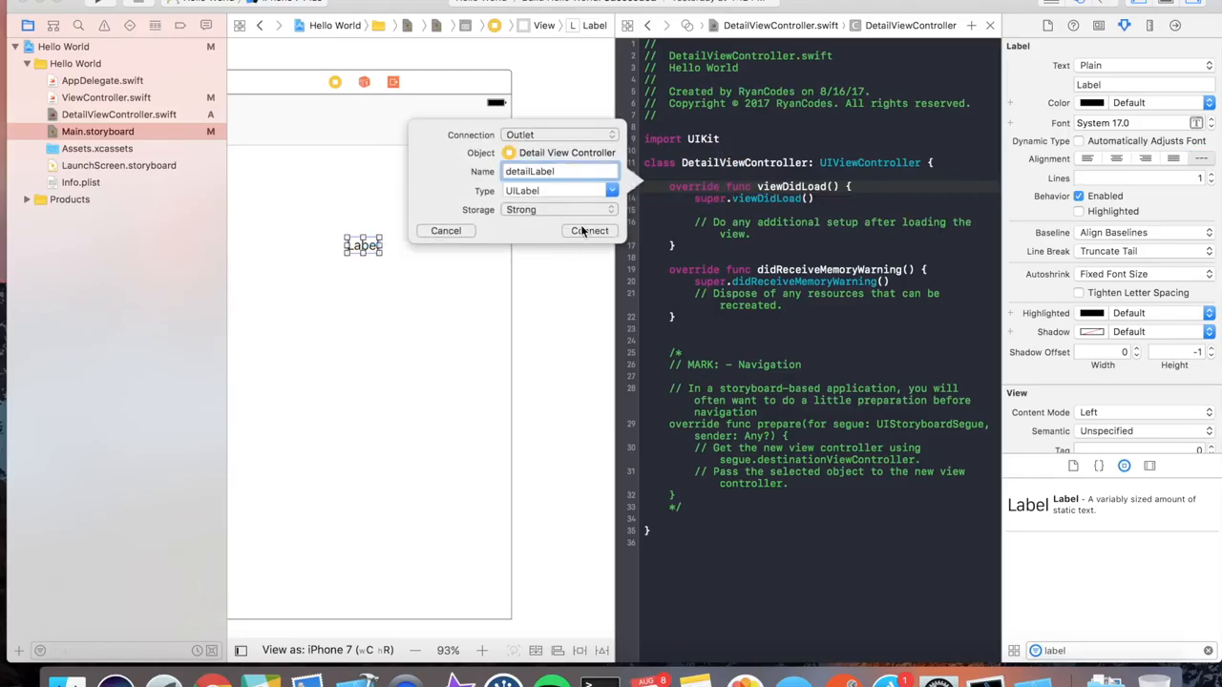
click(588, 229)
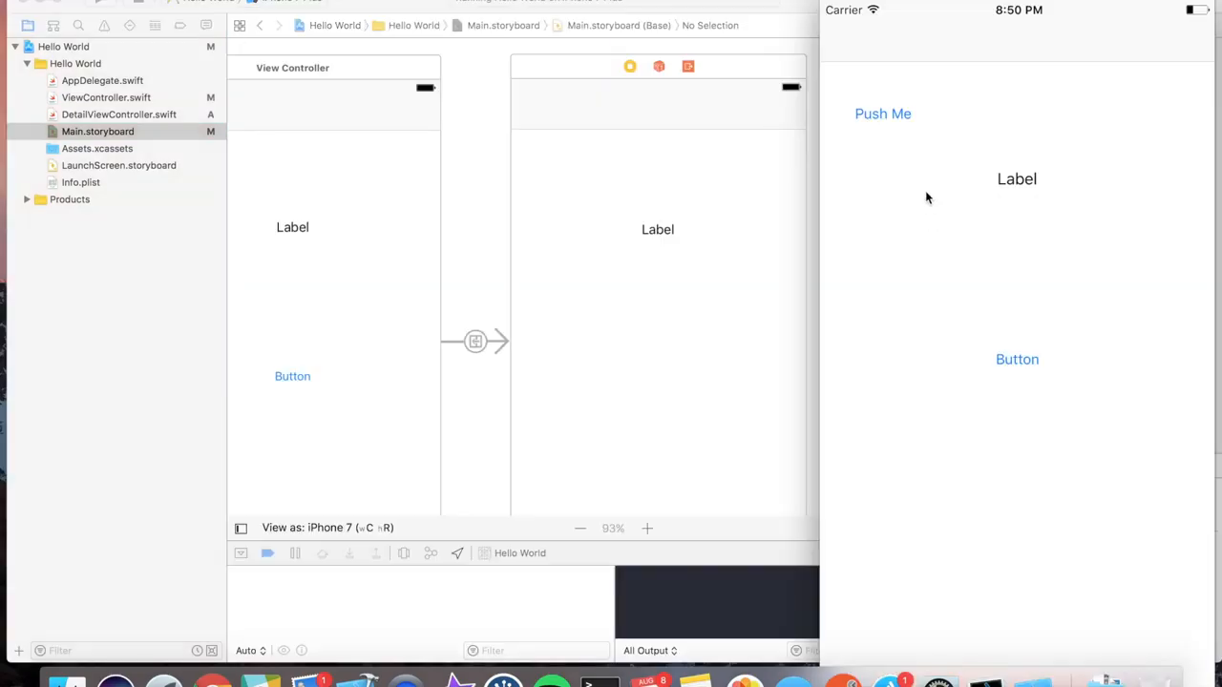
mouse_move(884, 116)
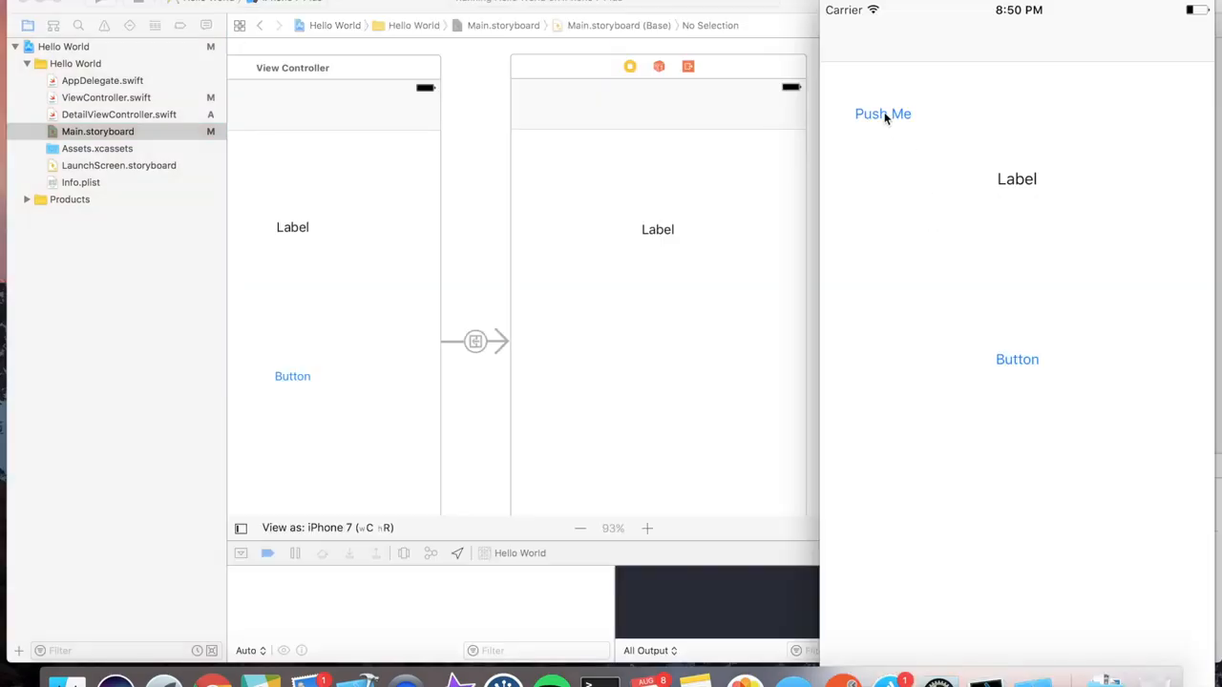
- Tap Push Me in the Simulator to reach the detail screen showing Label
click(882, 115)
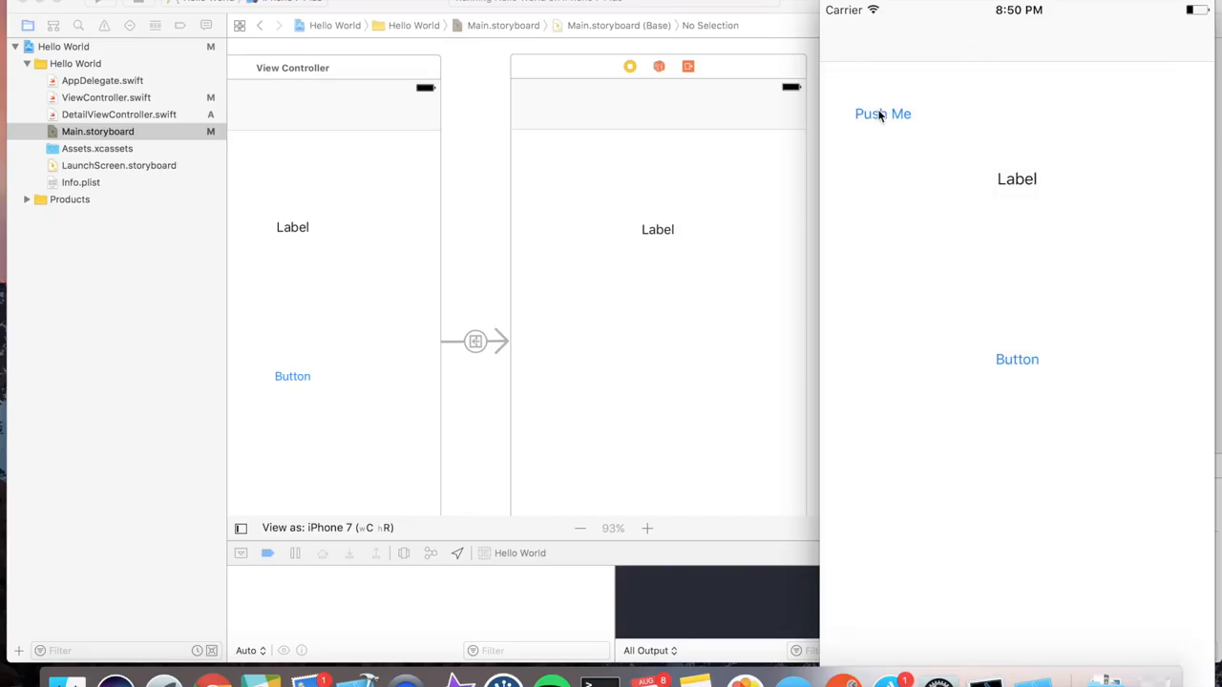
click(882, 115)
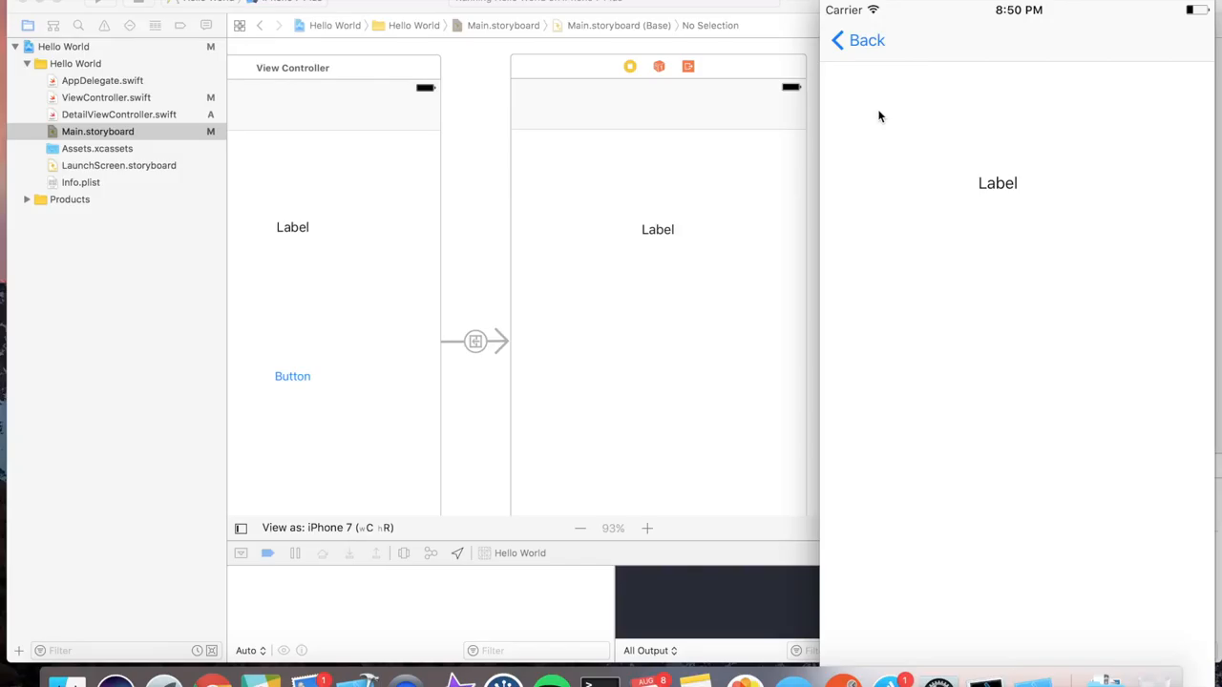
mouse_move(174, 59)
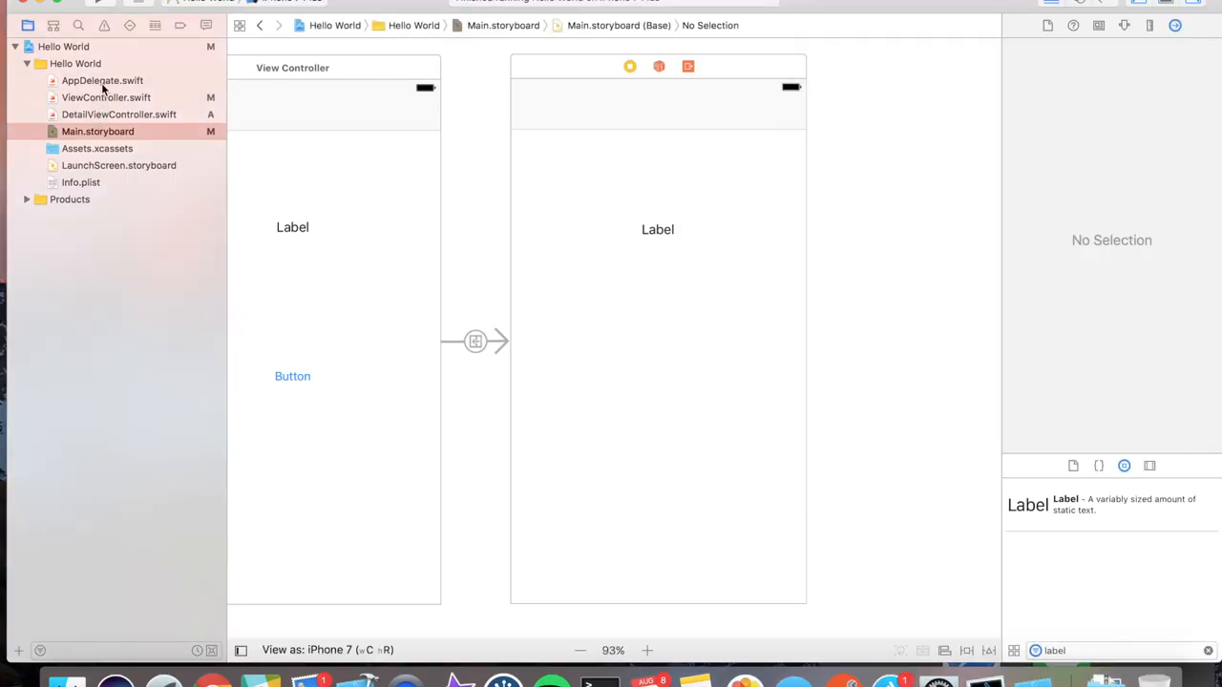
- Add var detailLabelText: String and set detailLabel.text = detailLabelText in viewDidLoad
click(118, 114)
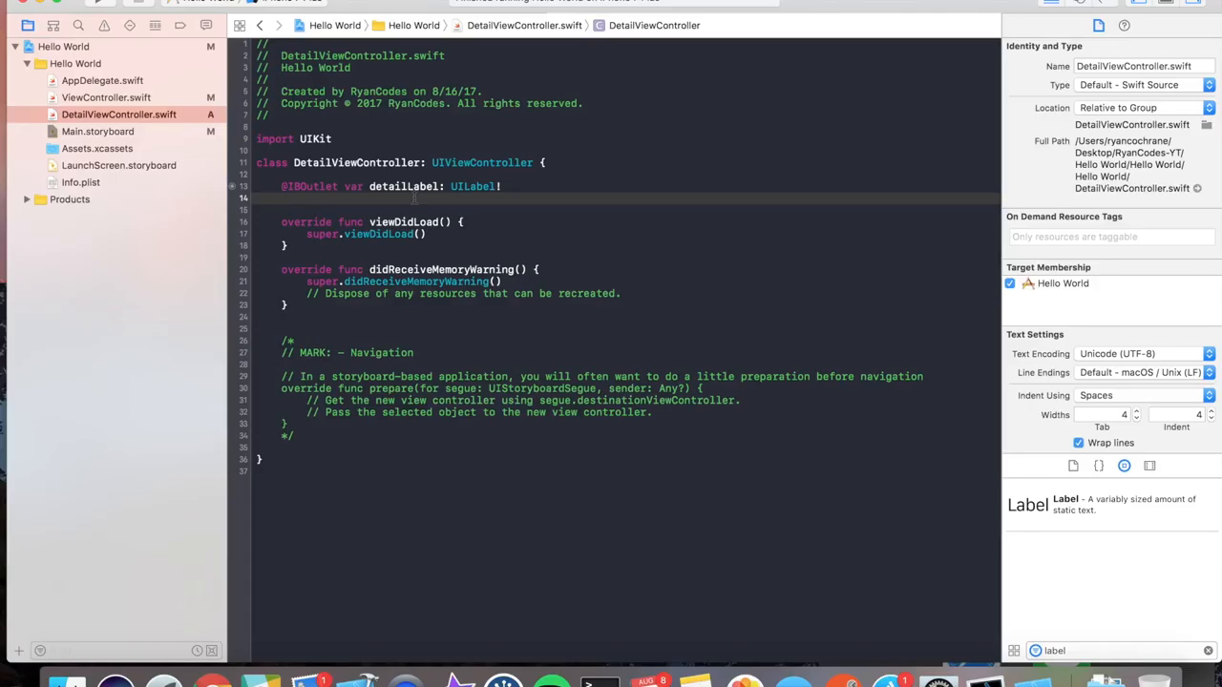
text(var detailLabeltext)
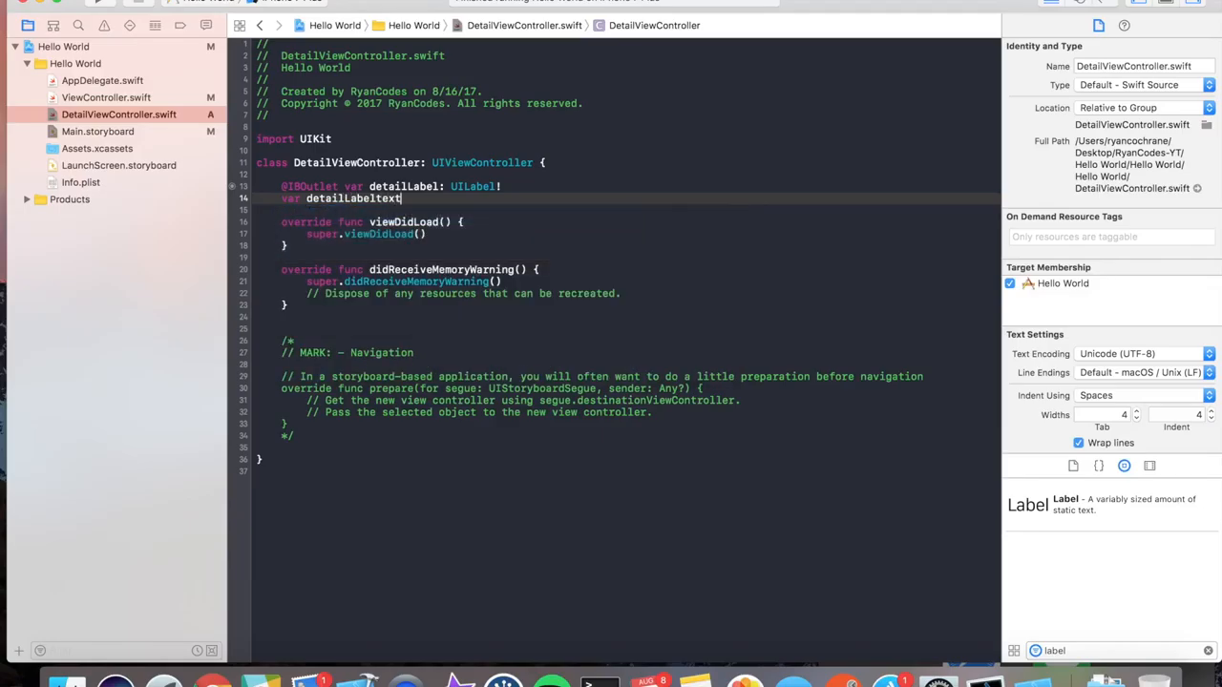
text(: String = ")
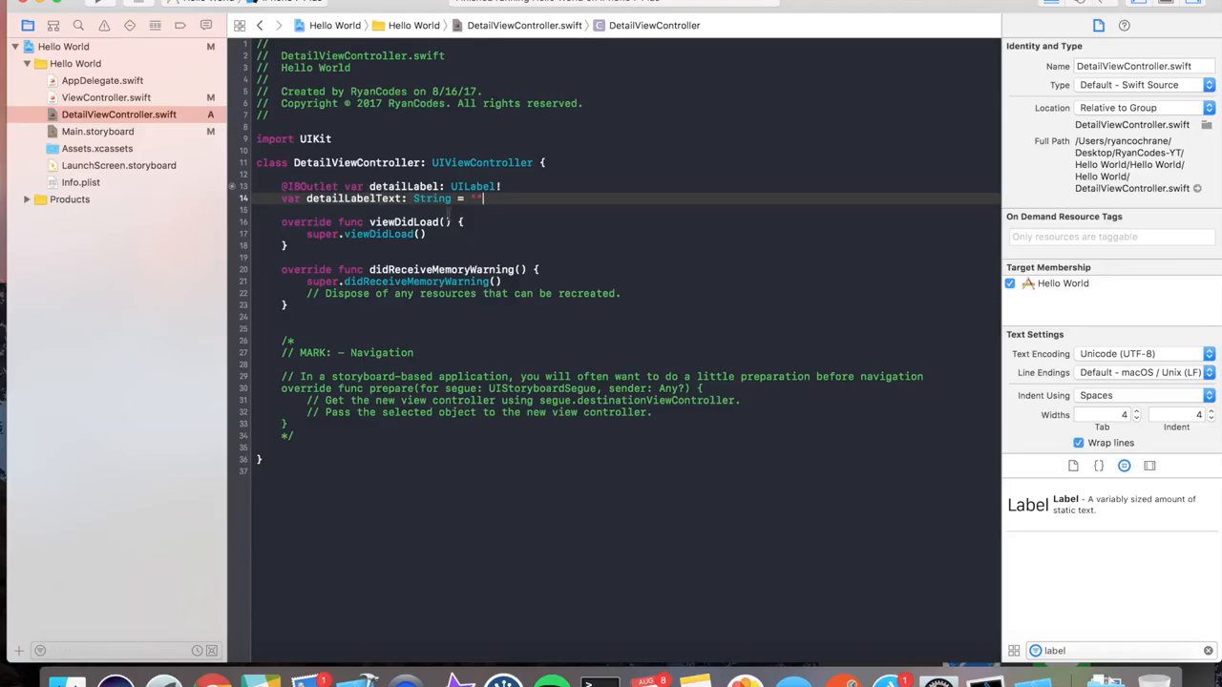
text(detailLabel.te)
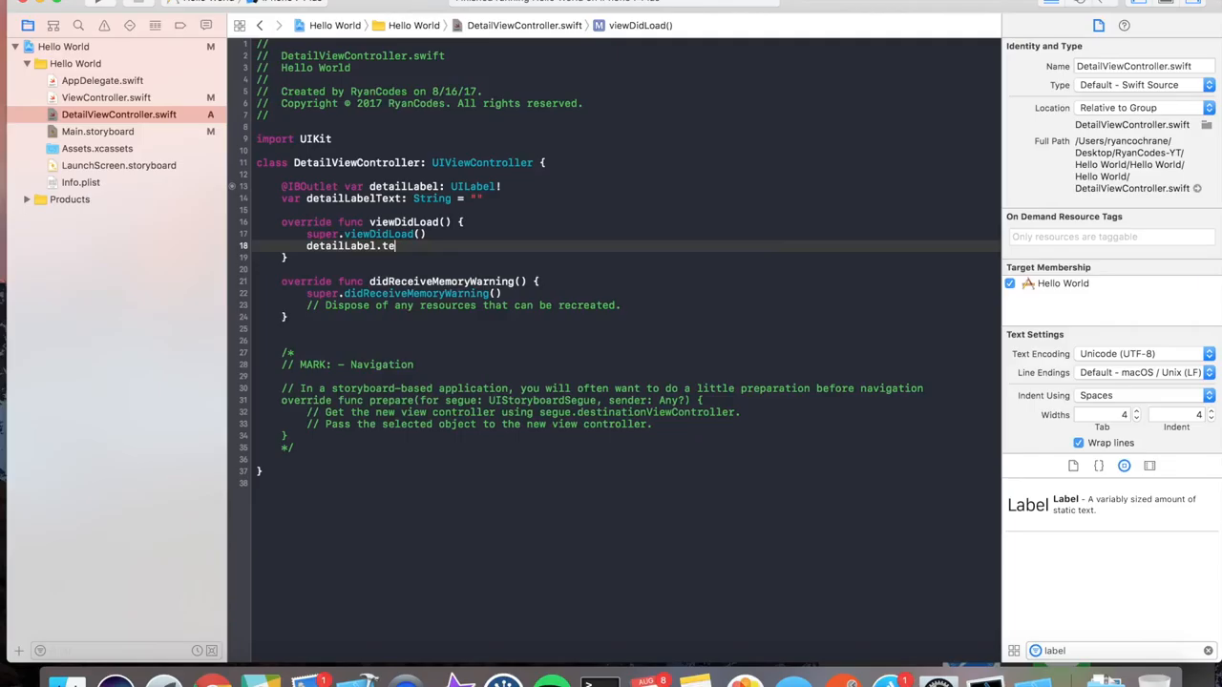
text(xt = detailLabelText)
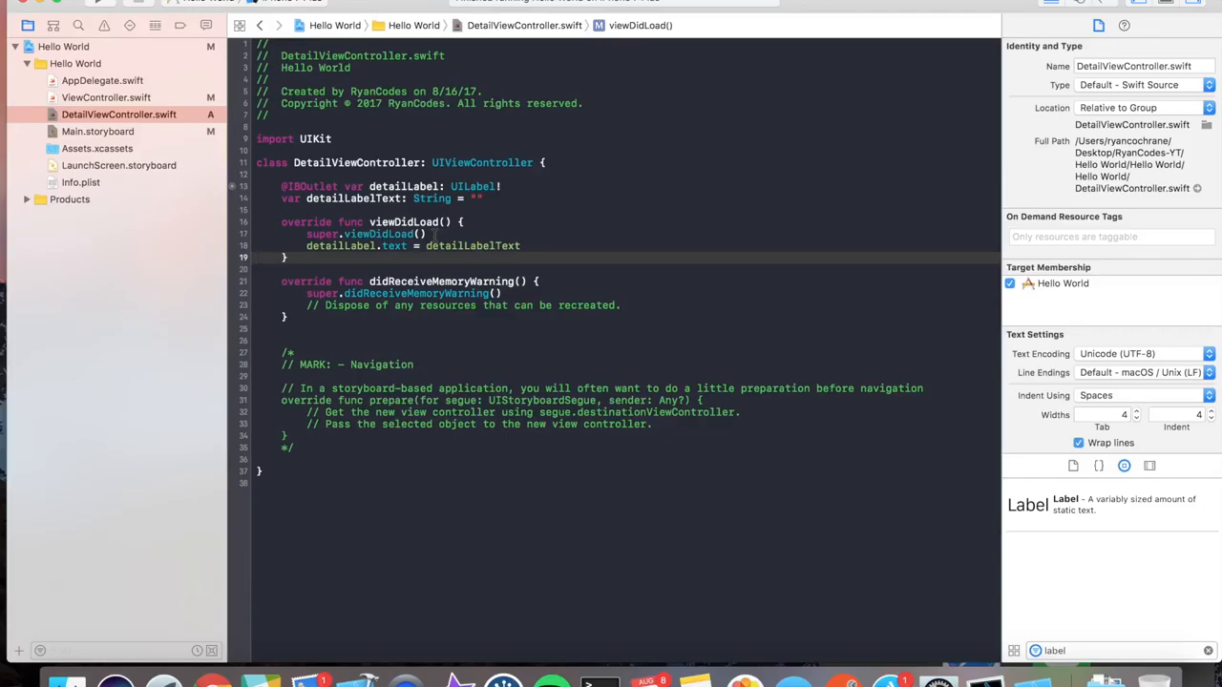
mouse_move(149, 99)
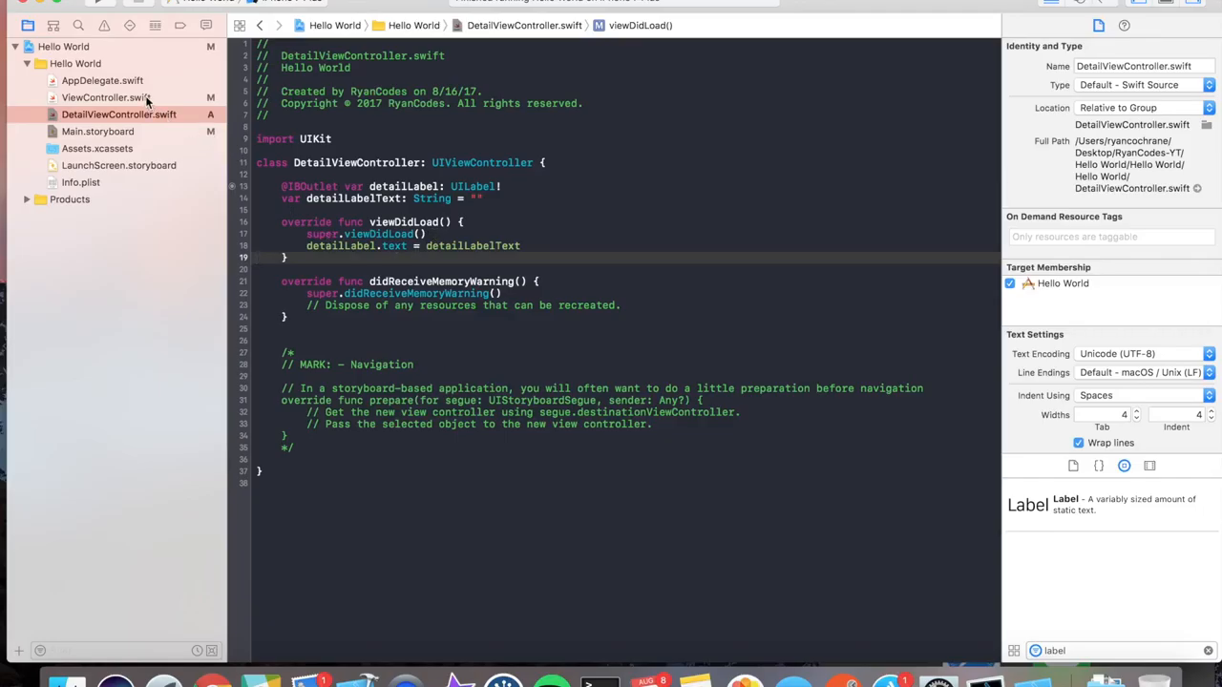
- In ViewController.swift, override prepare(for:sender:) and check segue.identifier == "detailSegue"
click(107, 95)
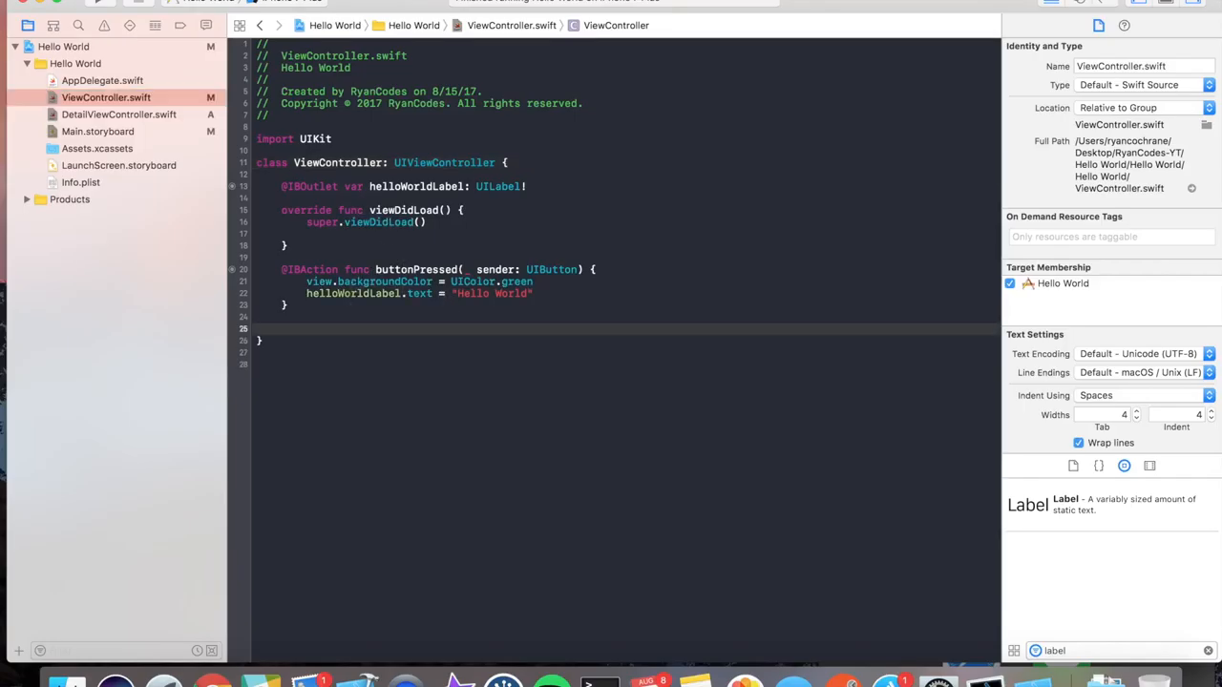
text(prepare(for segue: UIStoryboardSegue, sender: Any?) {)
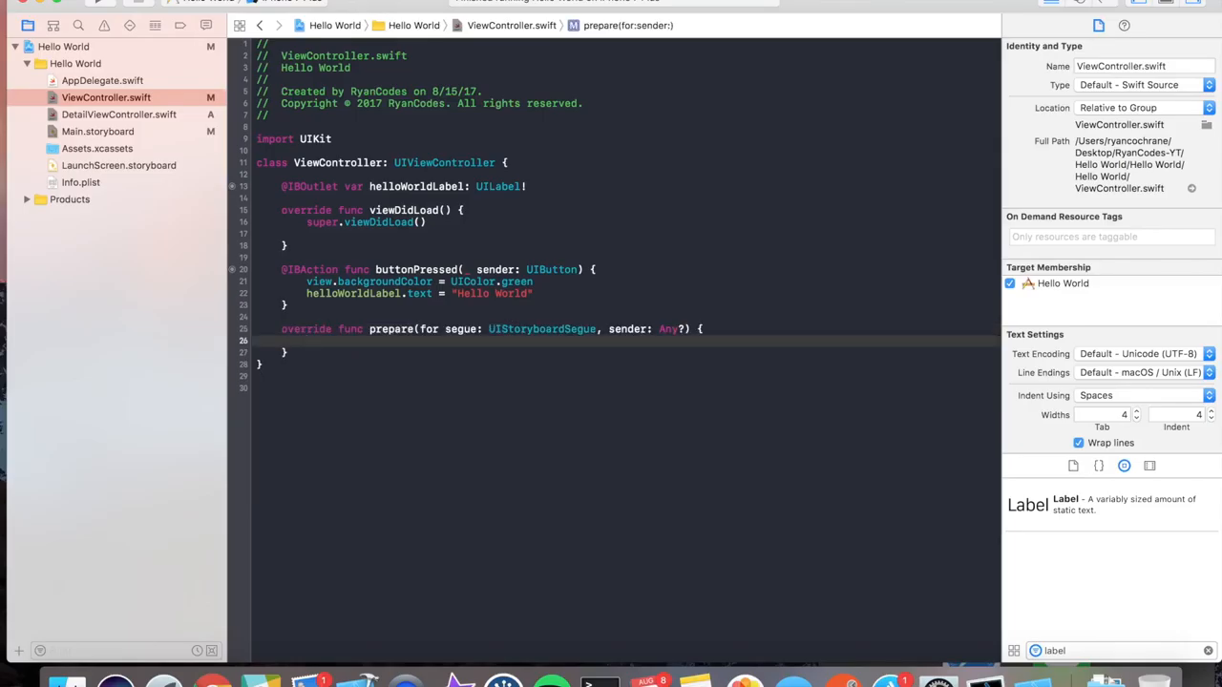
text(if seg)
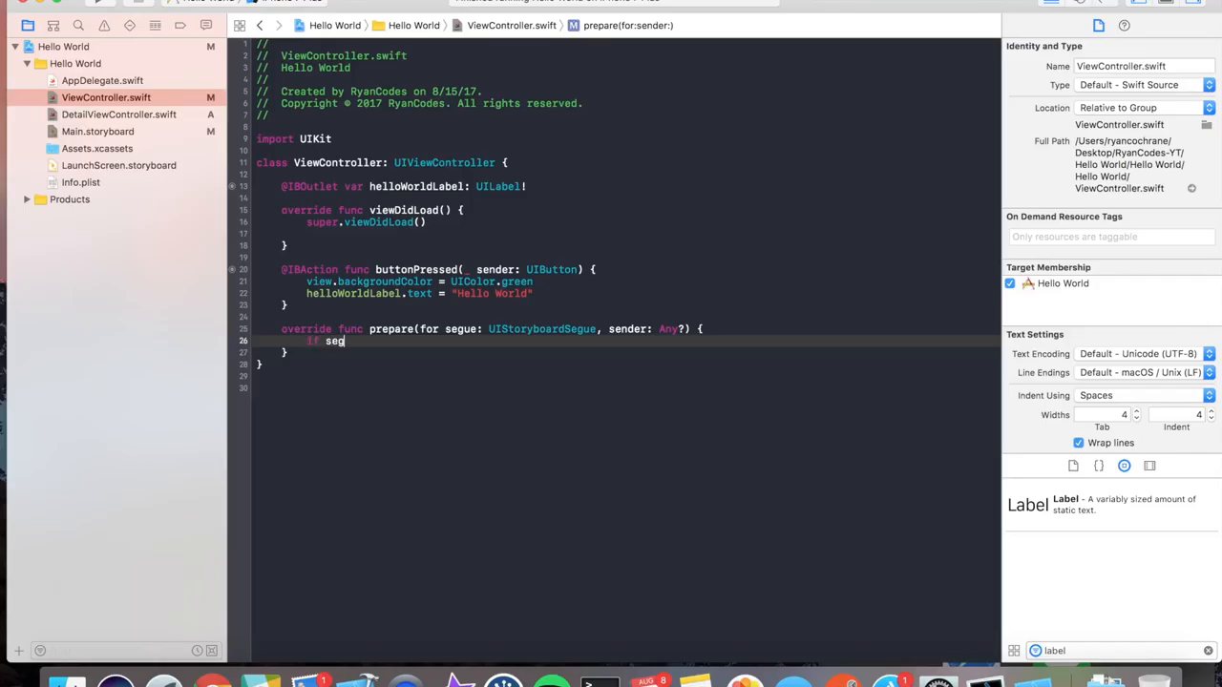
text(ue.identifier)
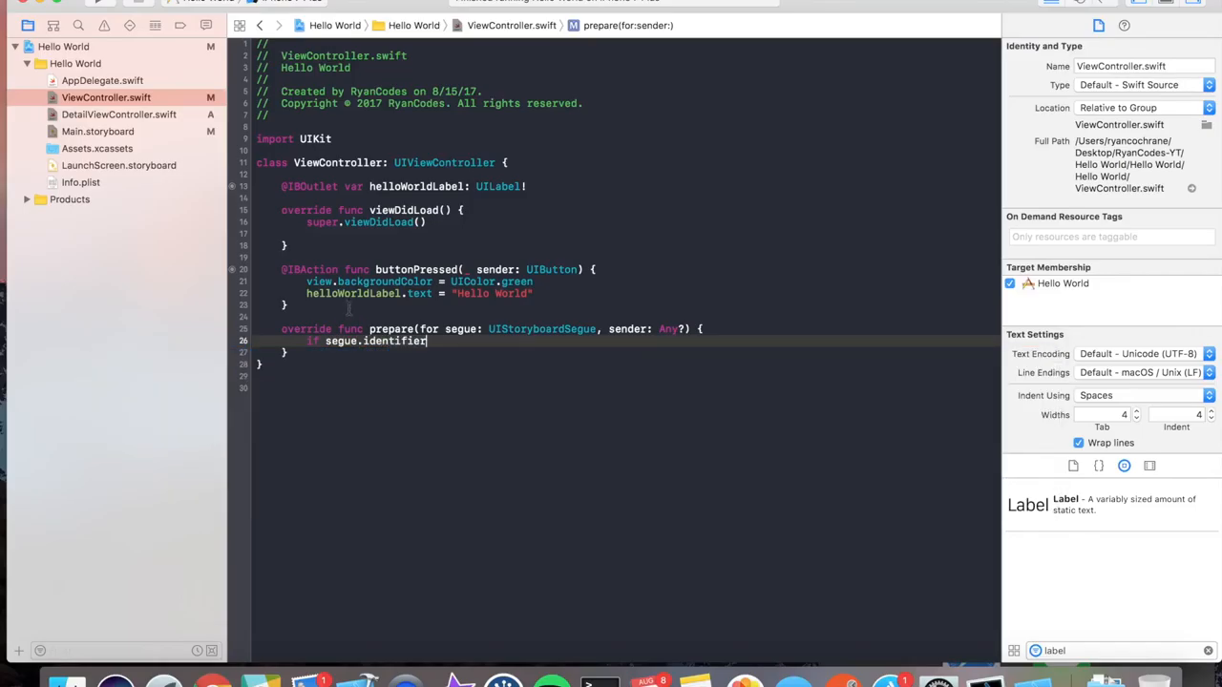
text(== ")
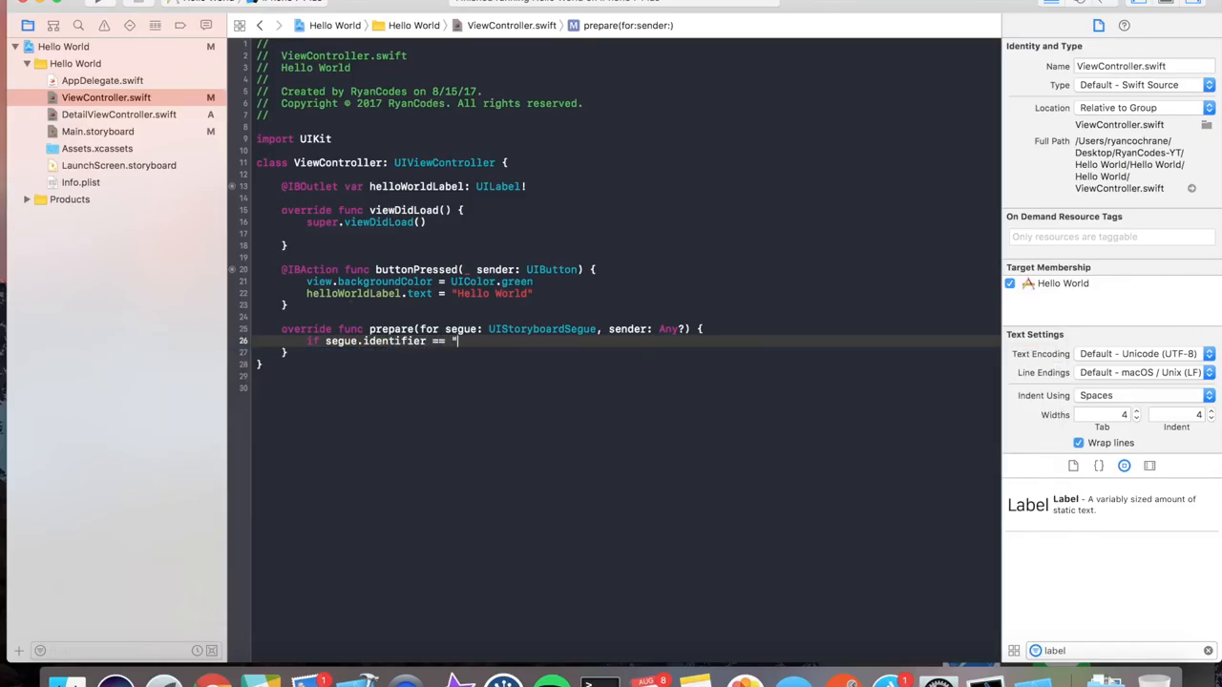
text(detailSegue" {)
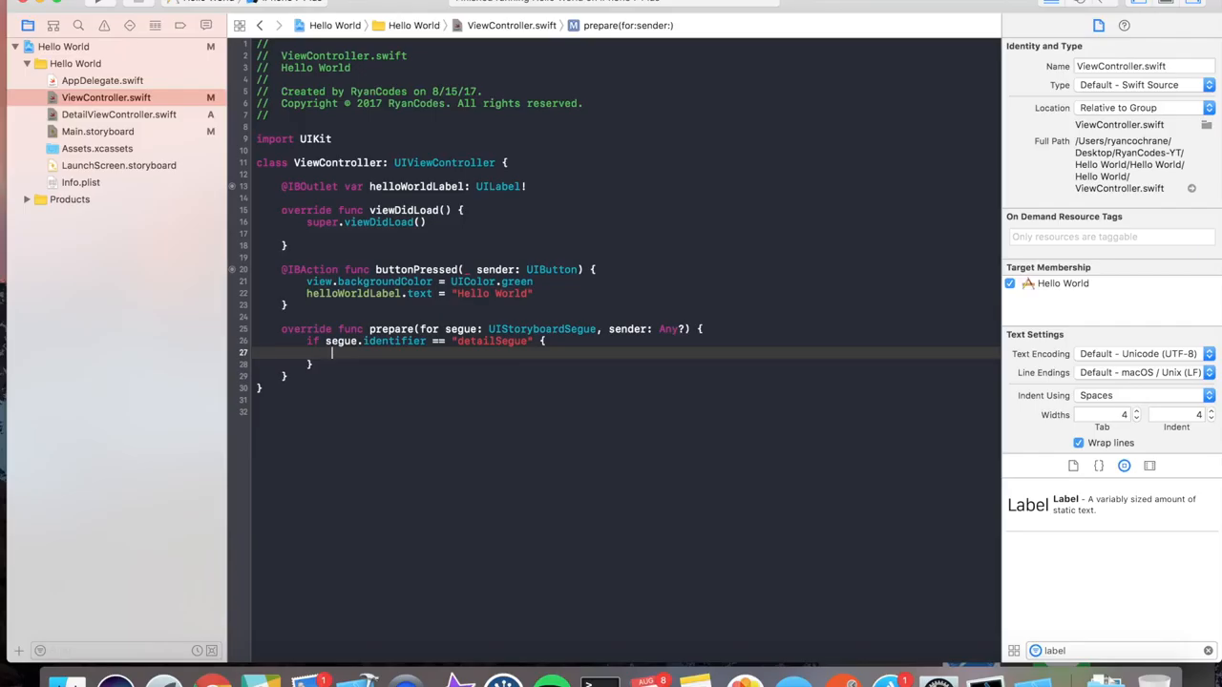
- Cast segue.destination as! DetailViewController and set its detailLabelText to "Hello World Two"
text(let d)
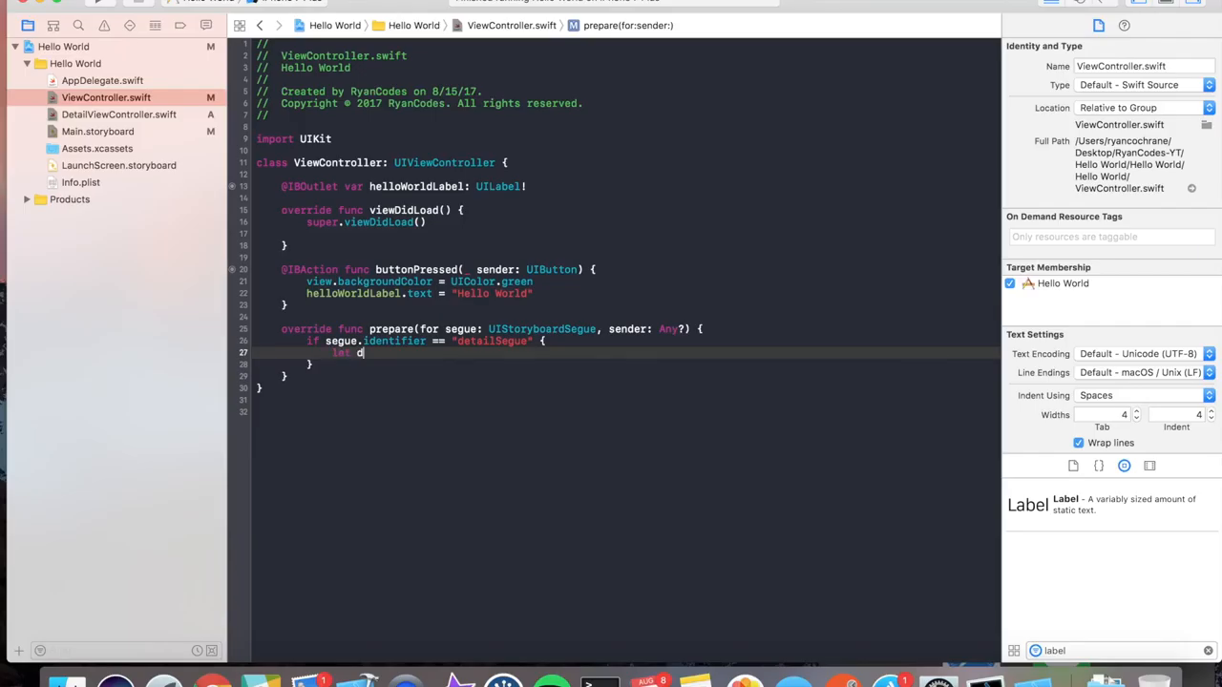
text(estVC = segue.destination a)
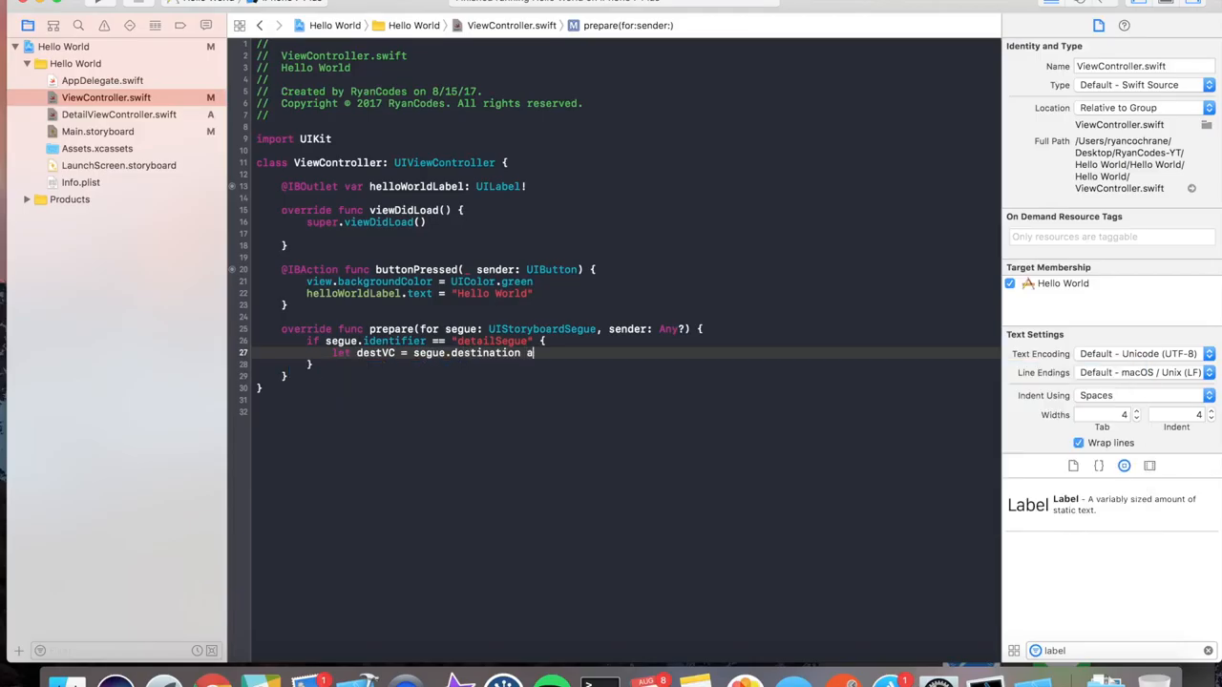
text(s! DetailViewController)
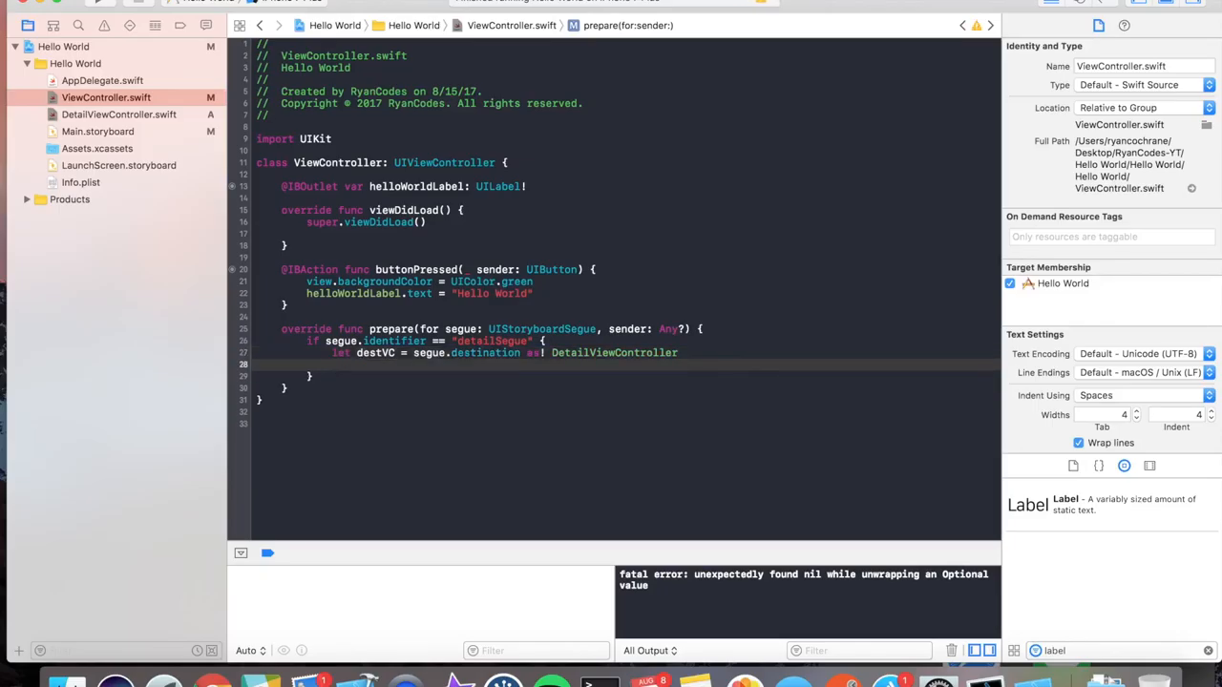
text(destVC.)
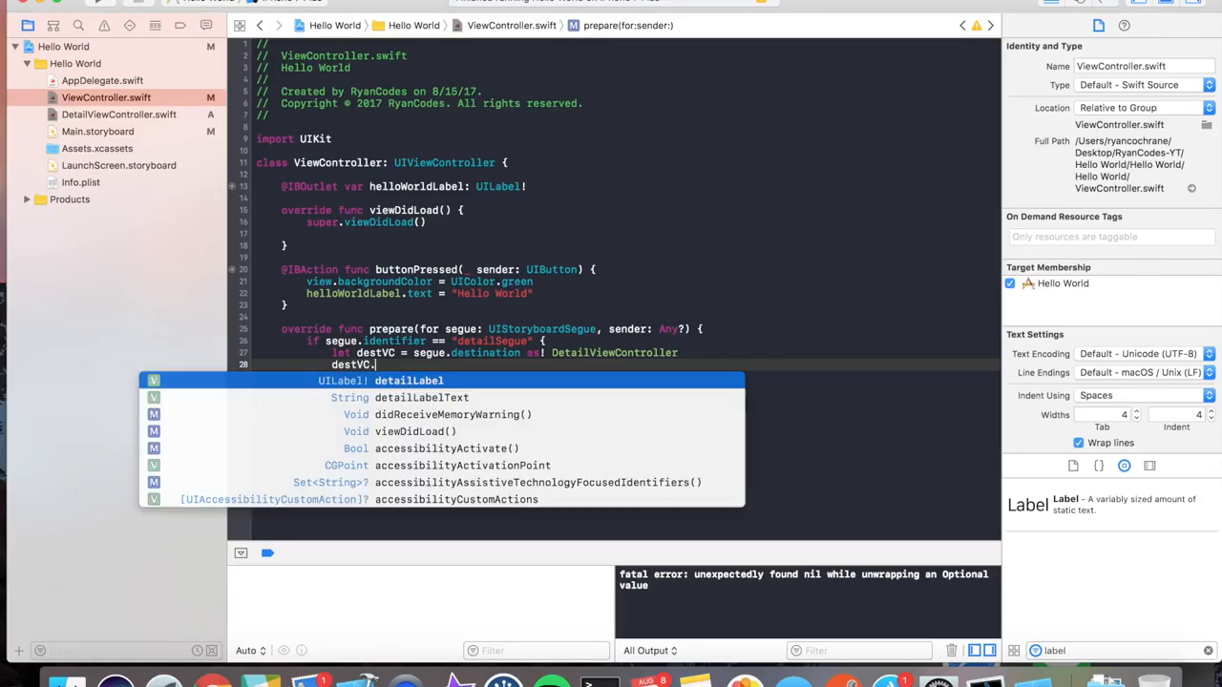
text(detailLabelText =)
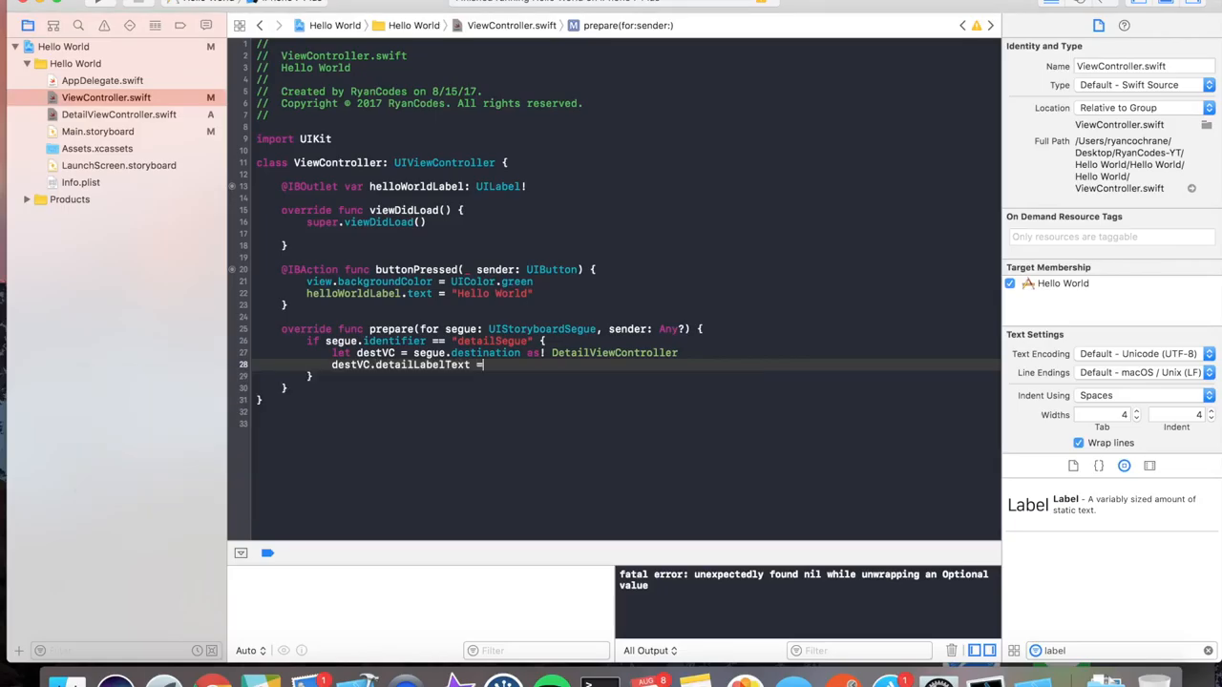
text("Hello World !")
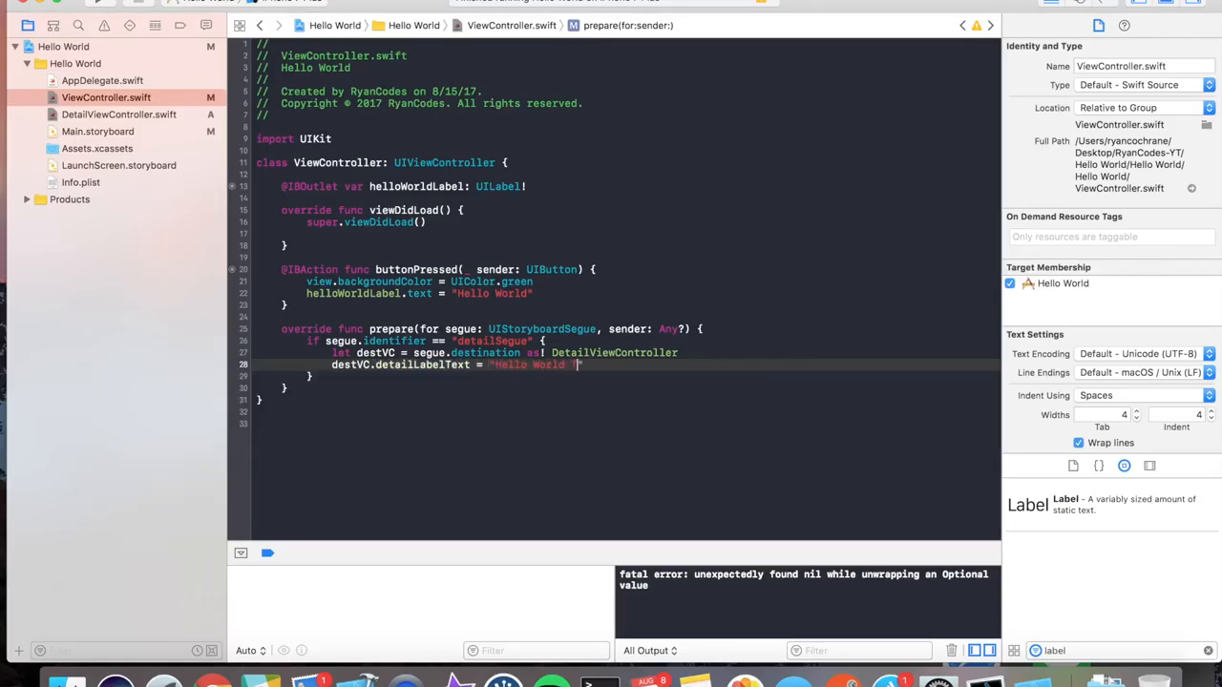
text(Two)
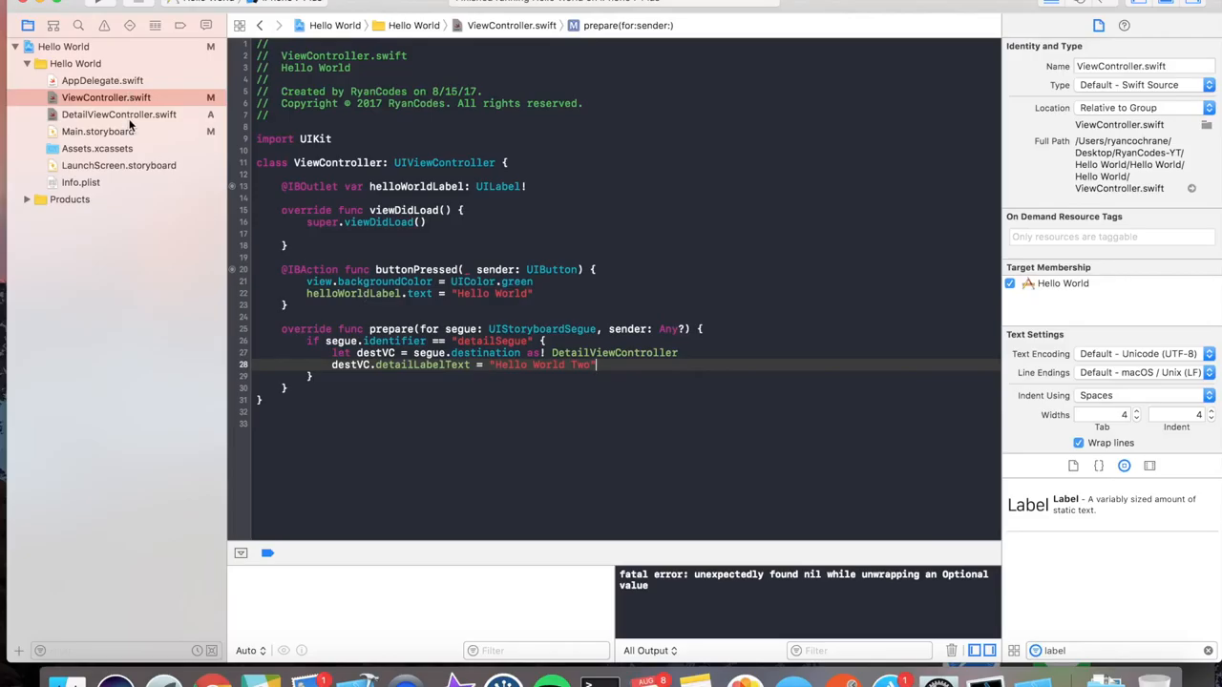
- Return from the simulator's truncated "Hel..." detail screen to Main.storyboard in Xcode
click(118, 115)
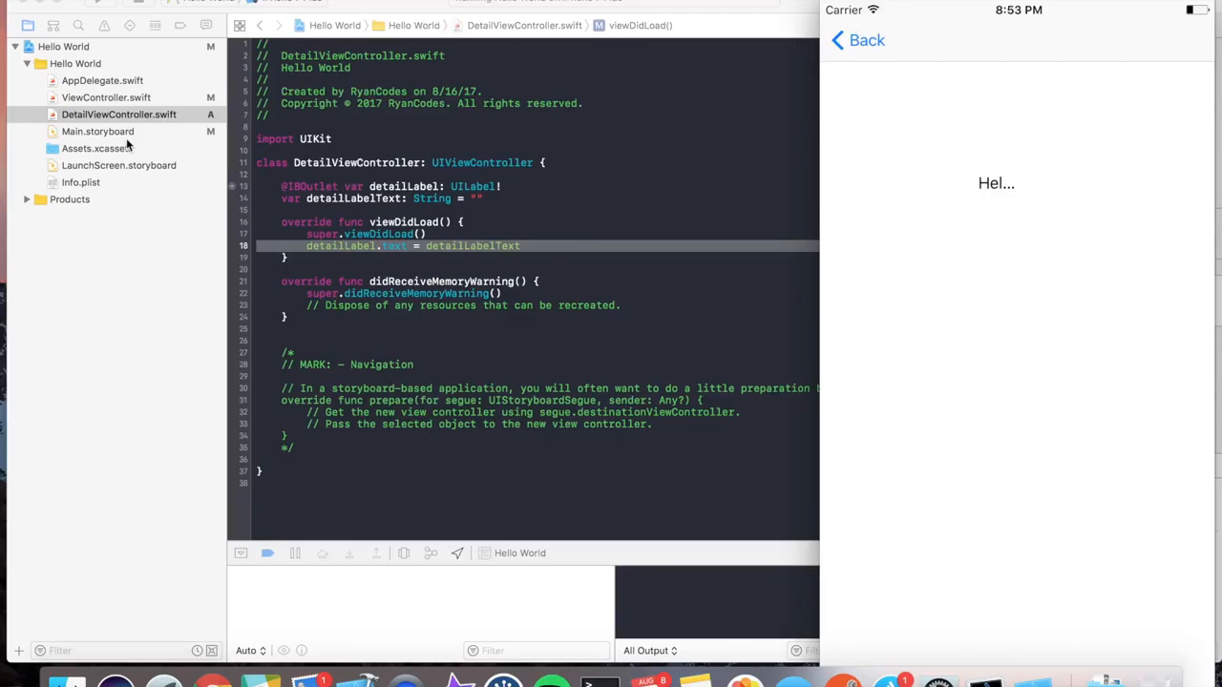
click(98, 132)
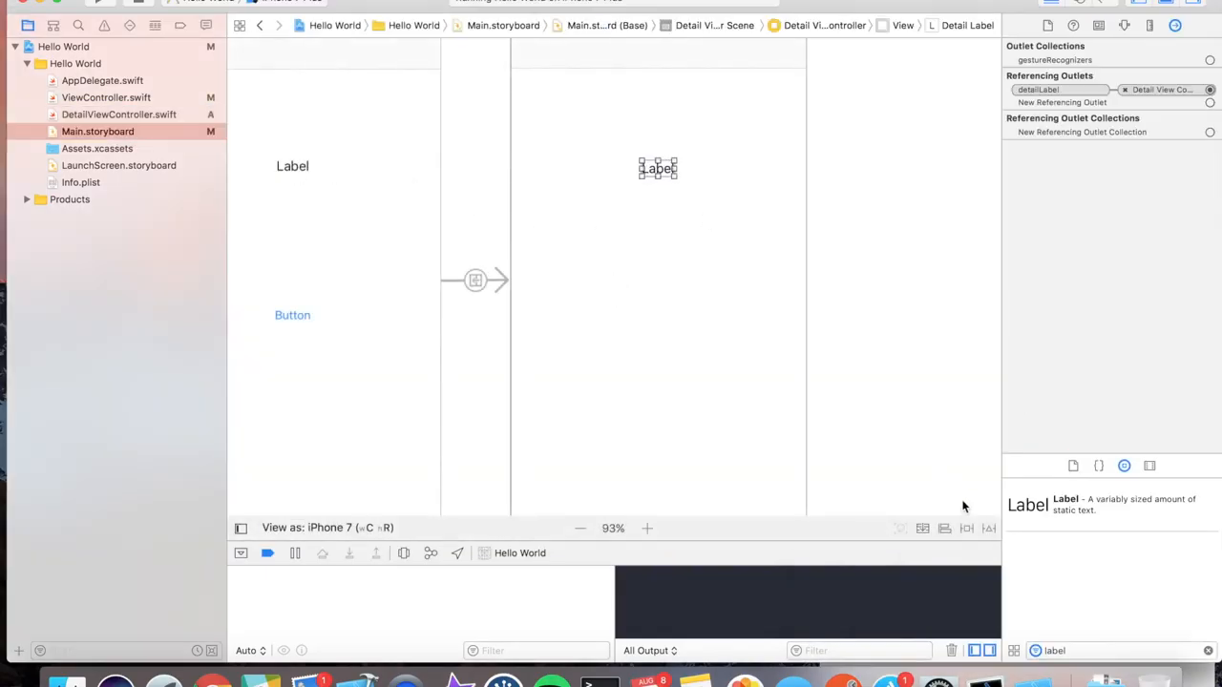
- Add leading 0 and trailing 0 constraints to the detail scene's label
click(943, 527)
text(0)
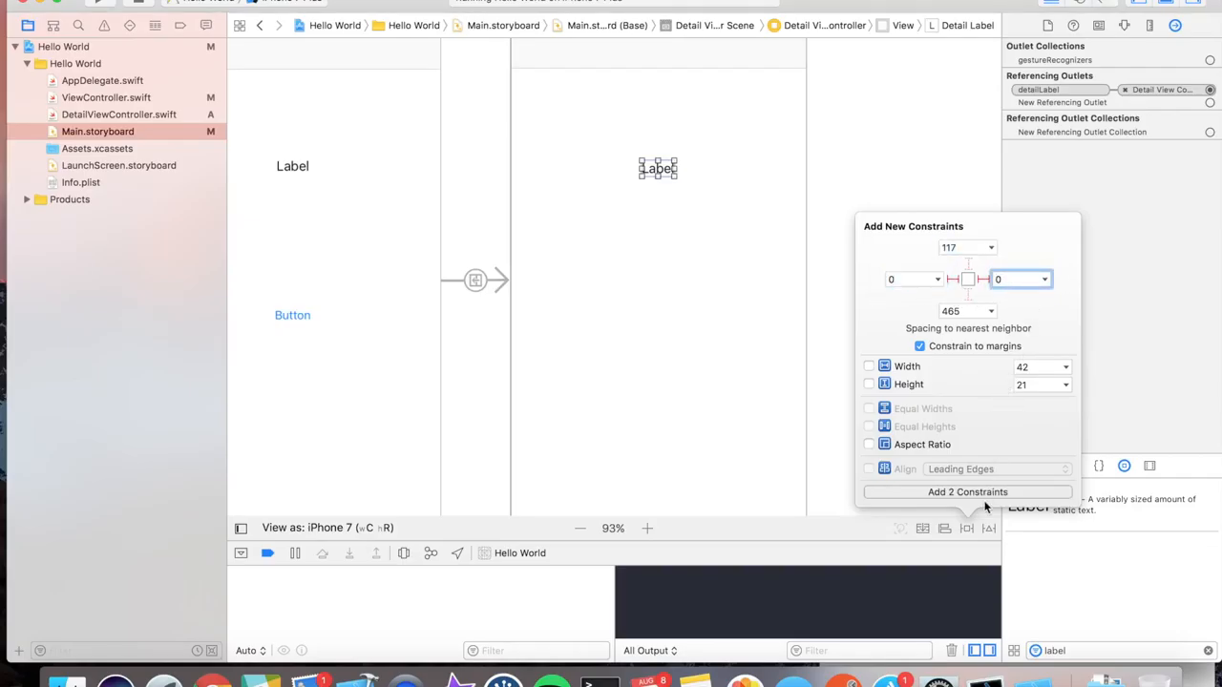
click(966, 493)
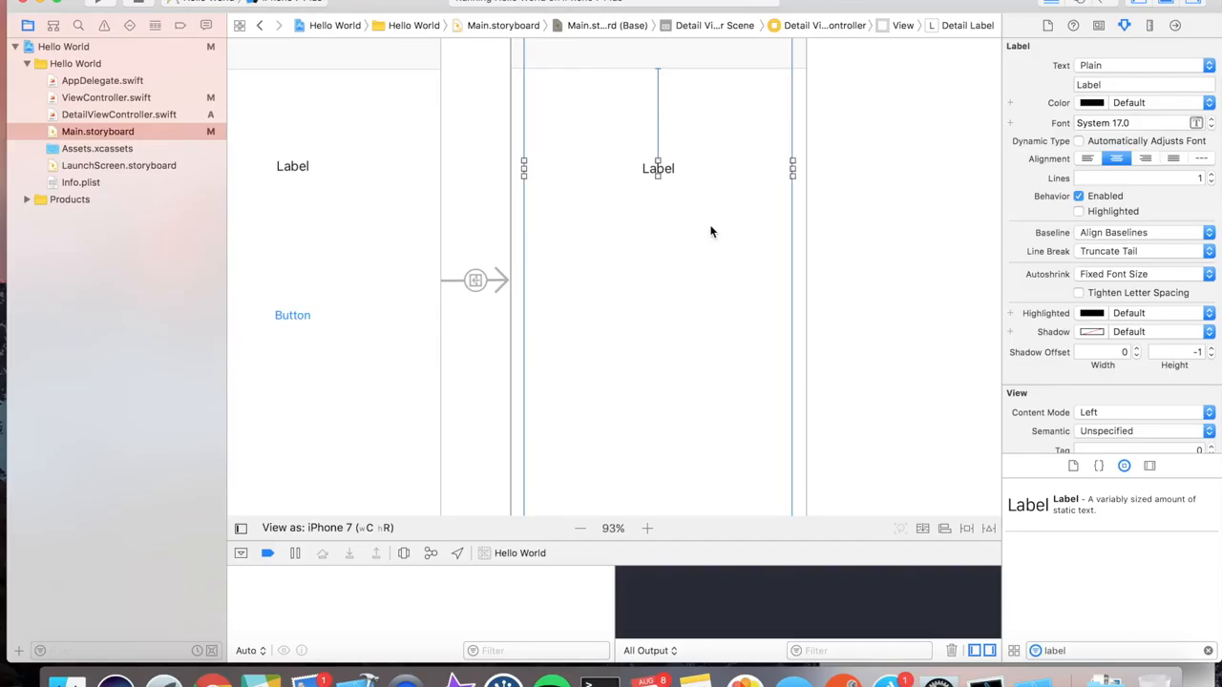
mouse_move(725, 207)
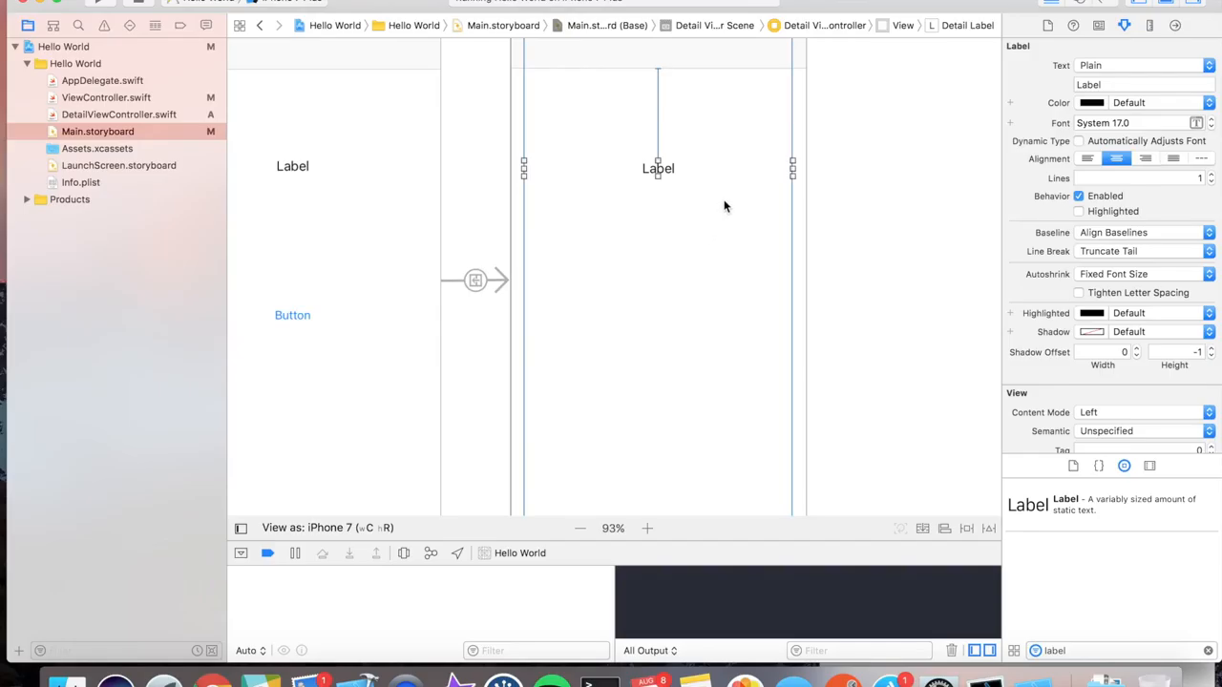